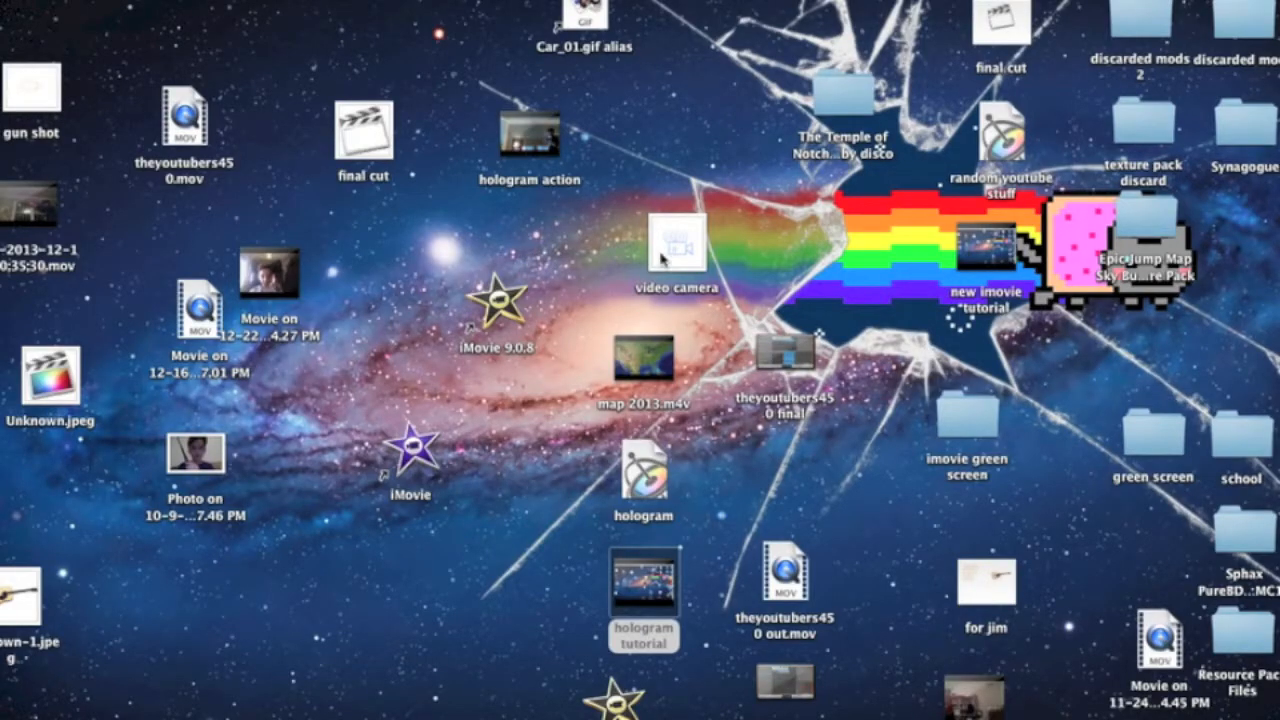
{"action": "mouse_move", "coordinate": [660, 262]}
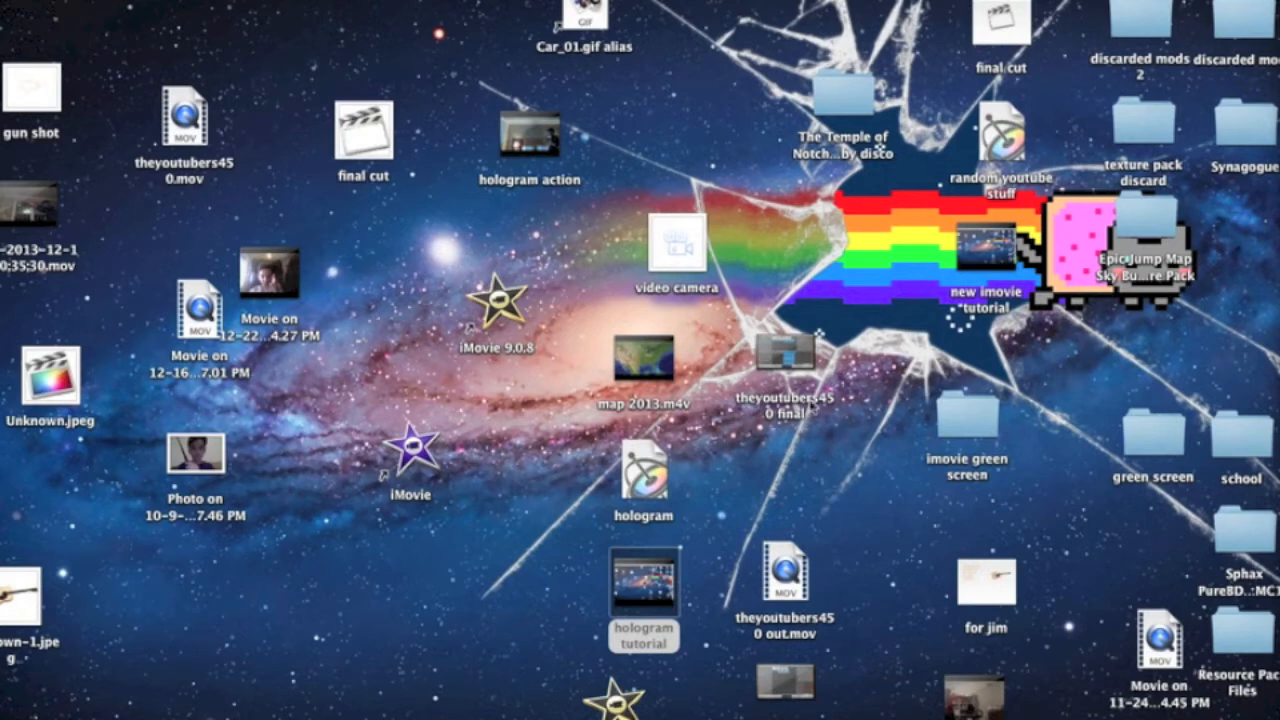
{"action": "mouse_move", "coordinate": [781, 263]}
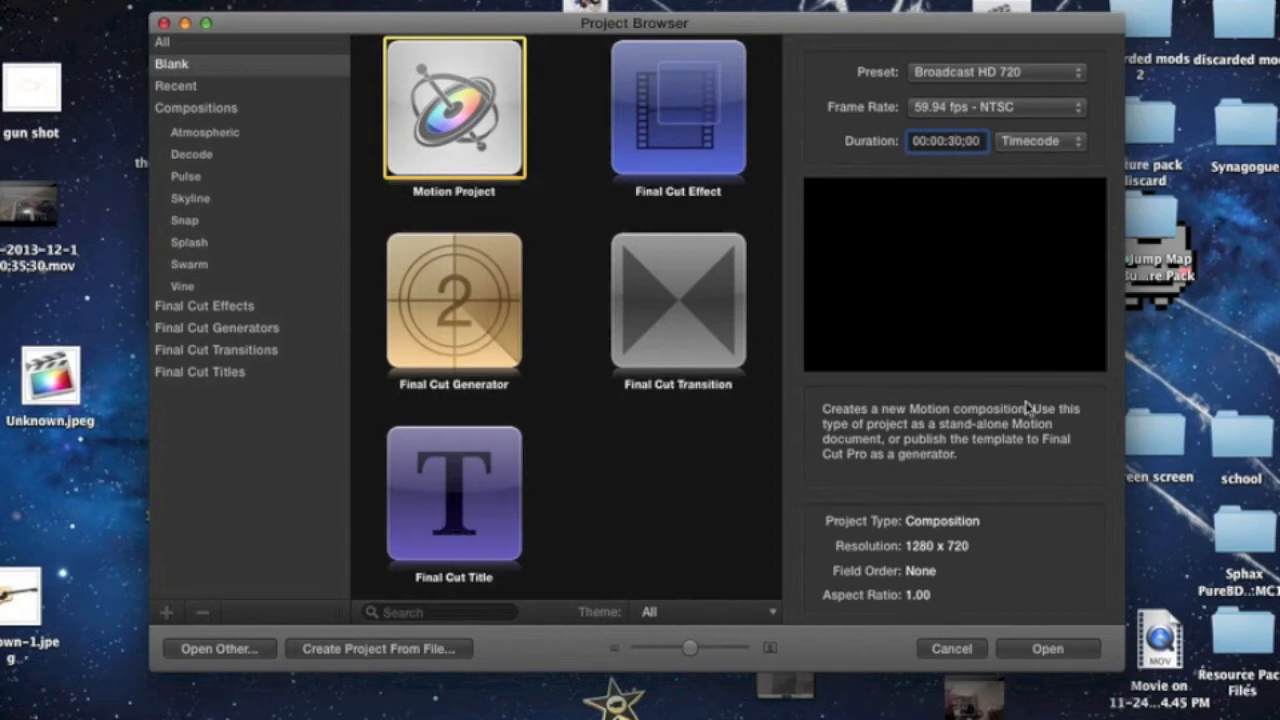
{"action": "mouse_move", "coordinate": [968, 173]}
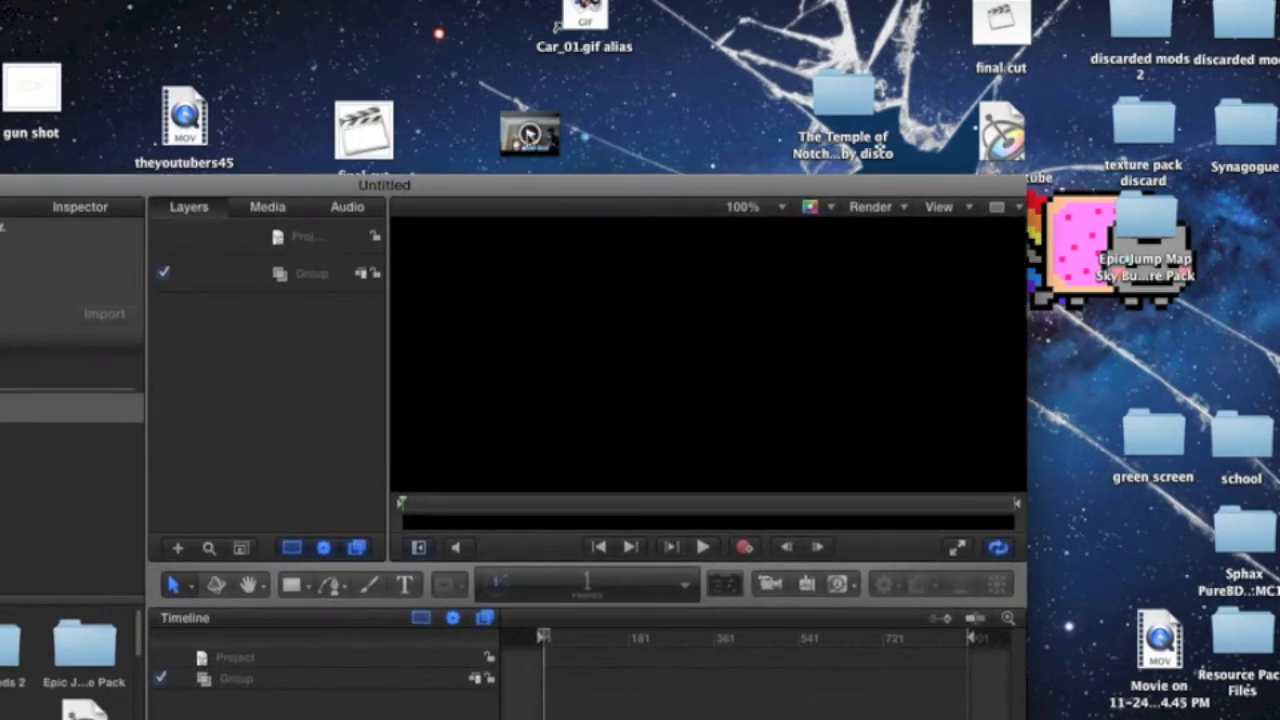
Step: Place the 'hologram action' clip in the Timeline and set the canvas zoom to Fit
{"action": "left_click_drag", "start_coordinate": [530, 135], "coordinate": [563, 675]}
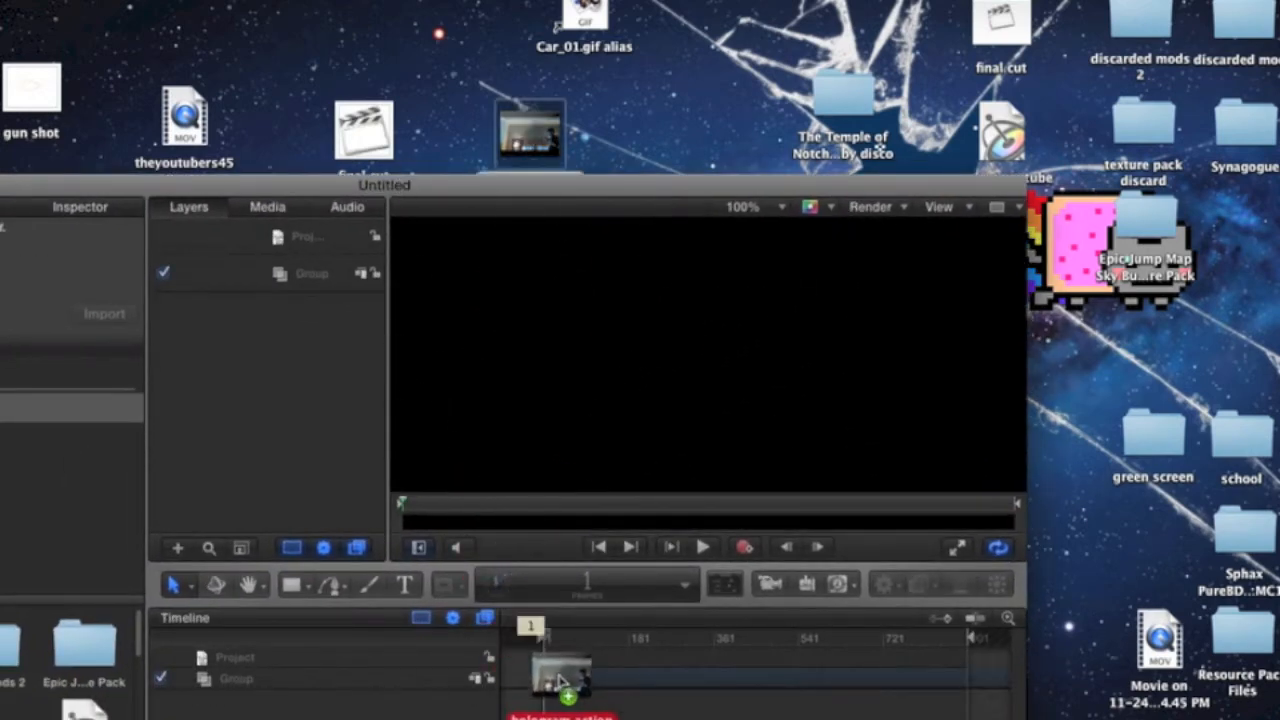
{"action": "left_click_drag", "start_coordinate": [560, 680], "coordinate": [855, 670]}
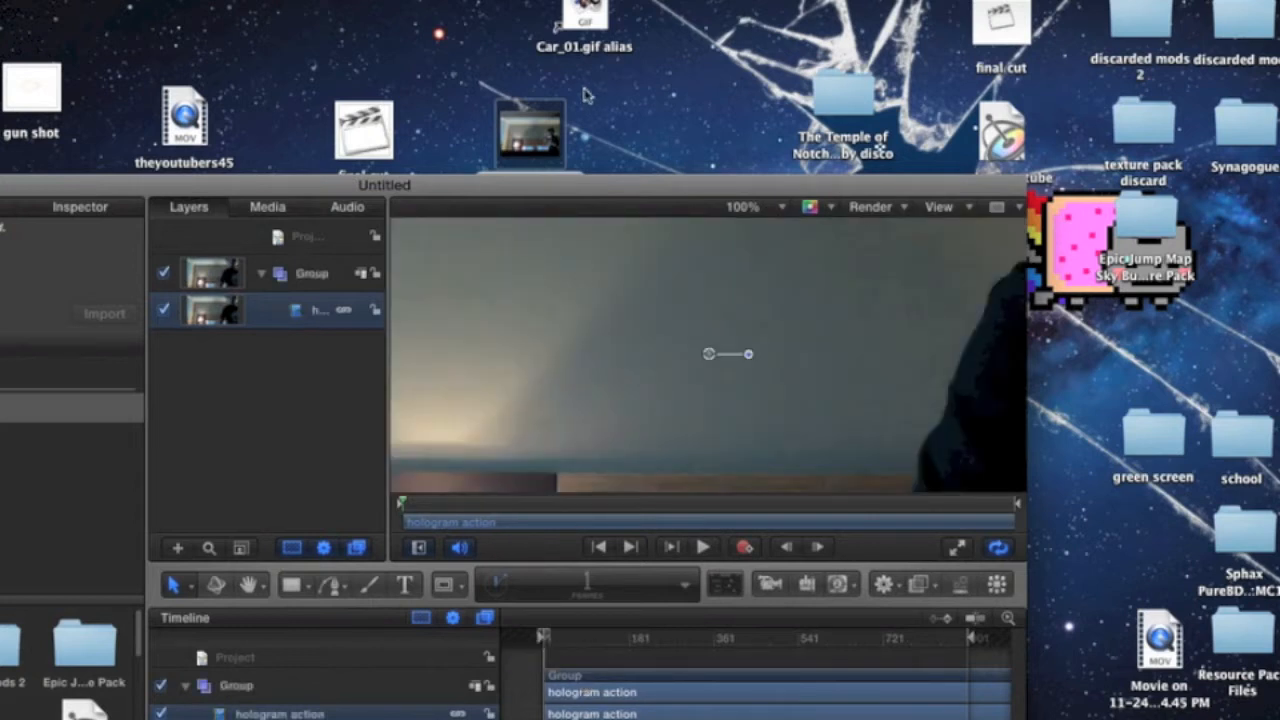
{"action": "left_click", "coordinate": [750, 207]}
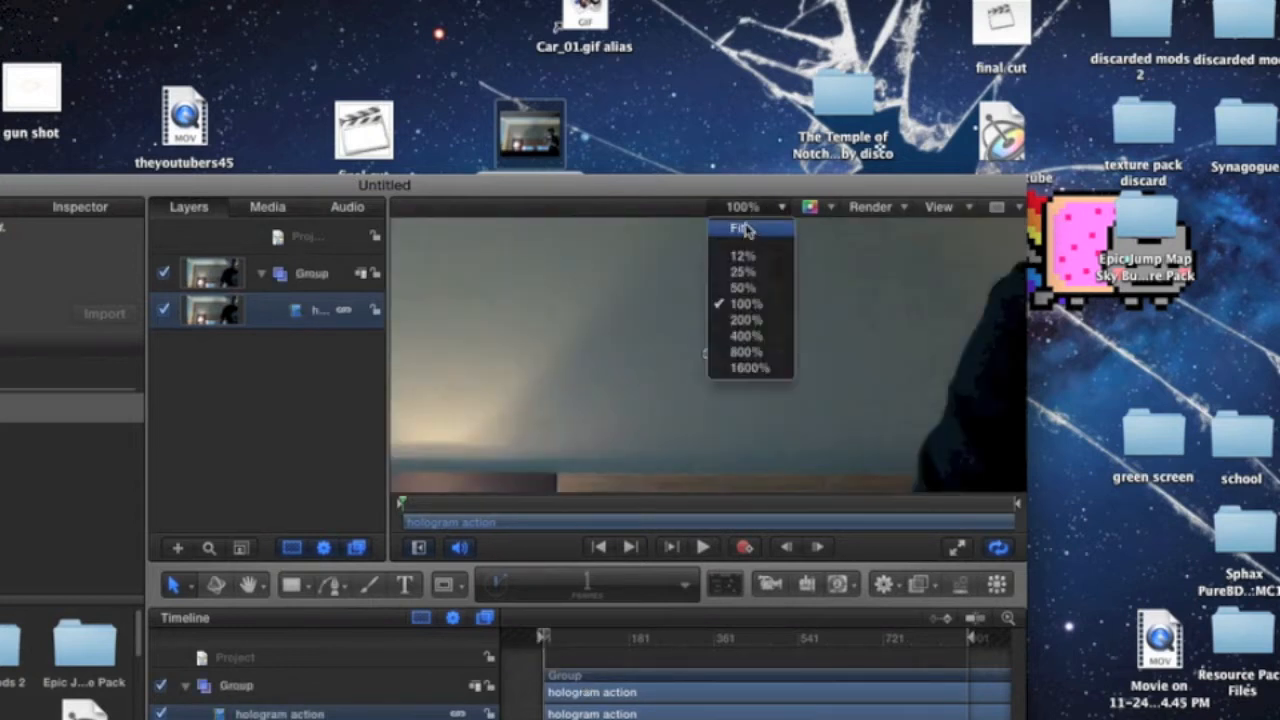
{"action": "left_click", "coordinate": [741, 228]}
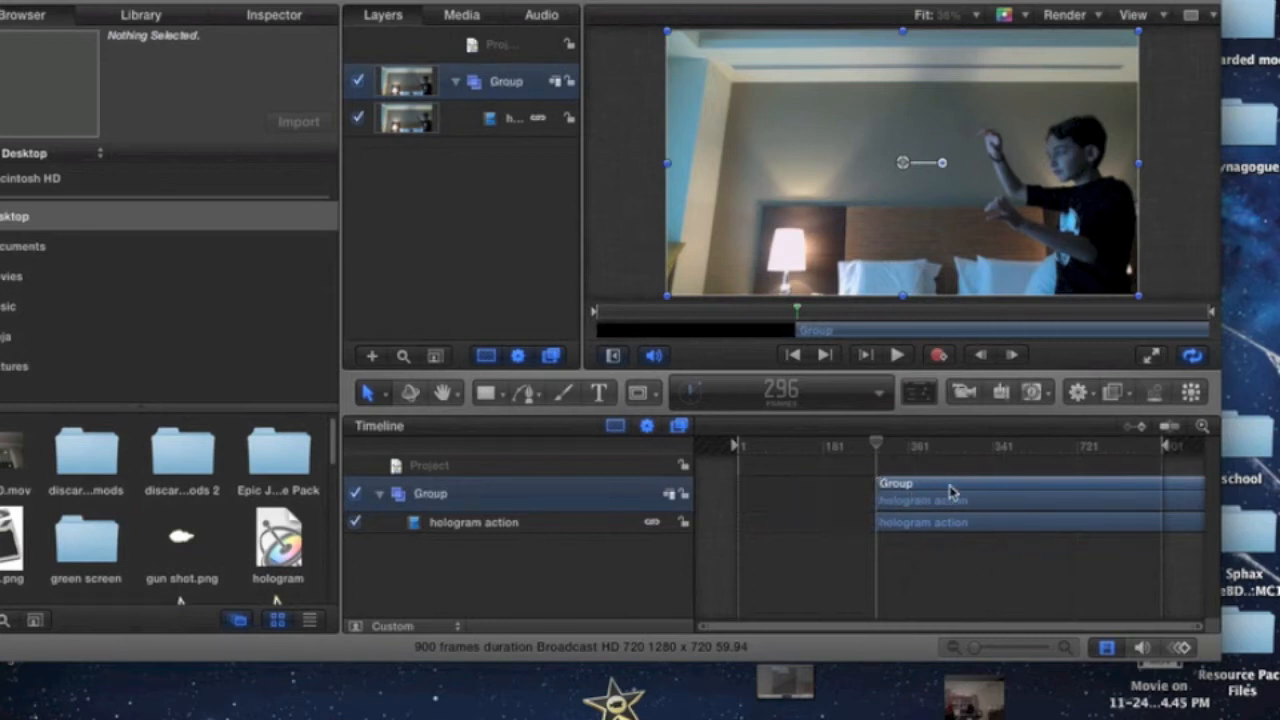
Step: Move the hologram action clip to frame 1, scrub to frame 182, and pick the Rectangle tool
{"action": "left_click_drag", "start_coordinate": [950, 490], "coordinate": [810, 490]}
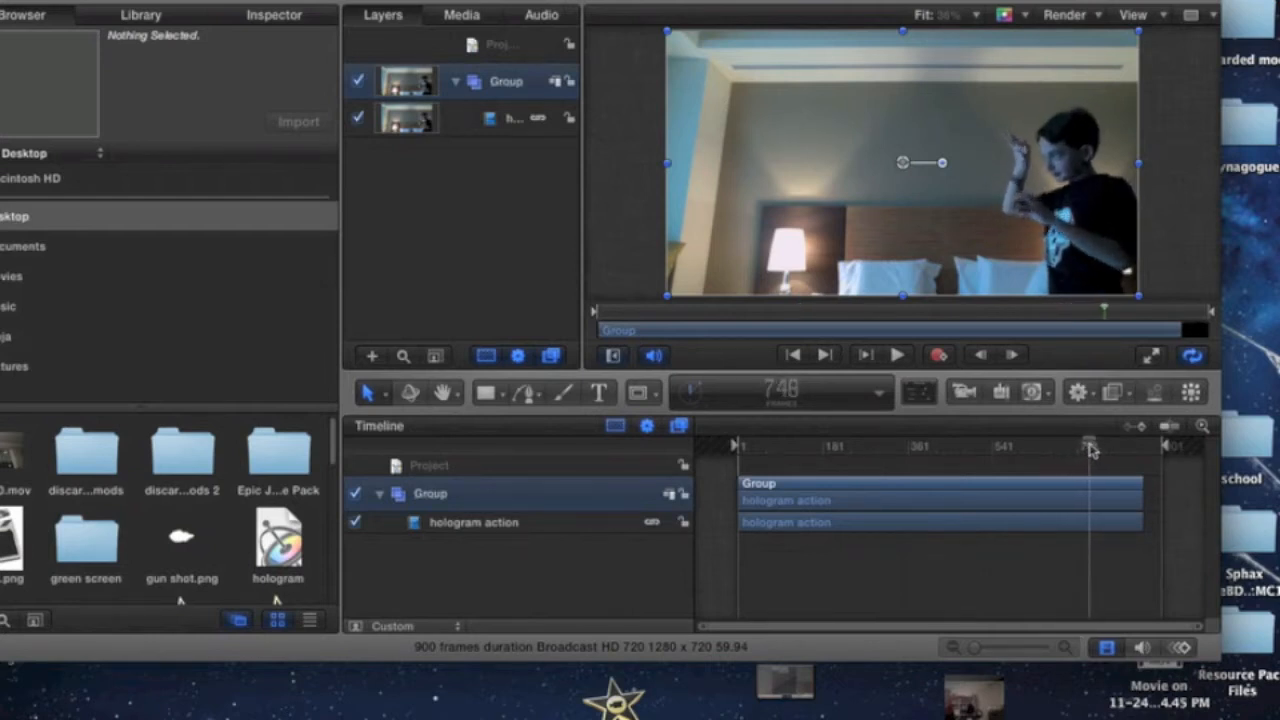
{"action": "left_click", "coordinate": [1088, 447]}
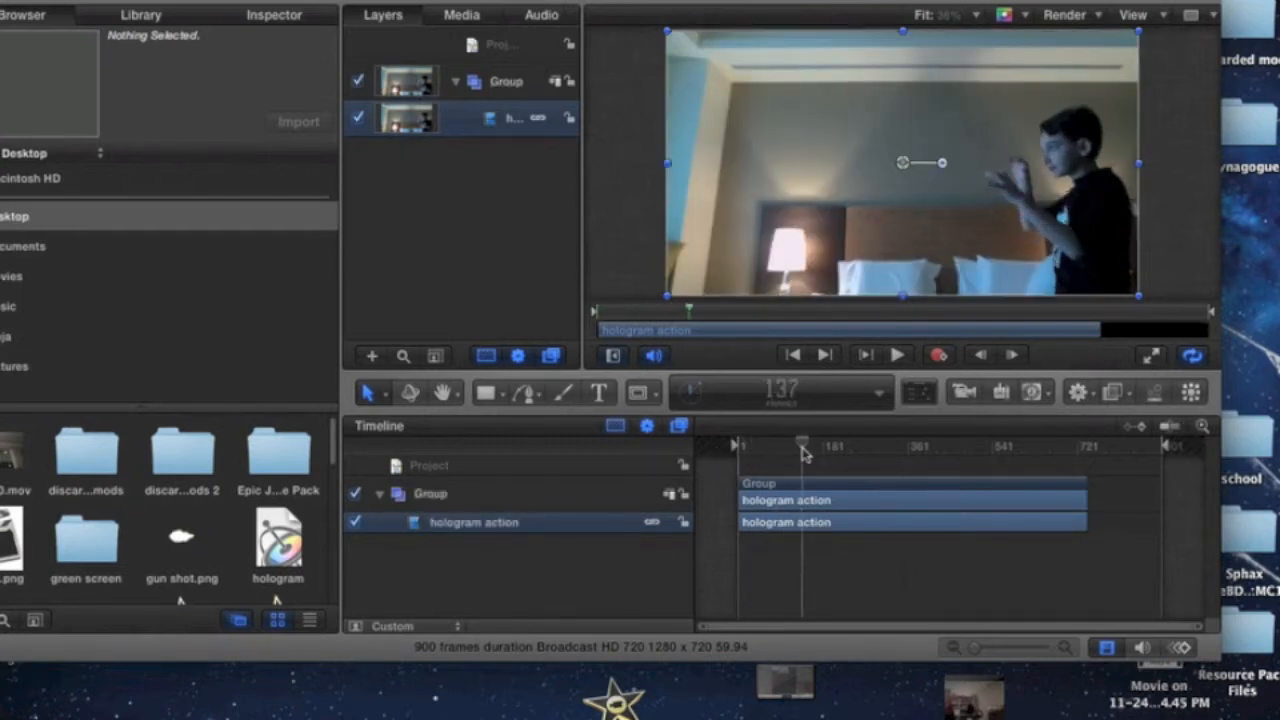
{"action": "left_click_drag", "start_coordinate": [800, 445], "coordinate": [790, 445]}
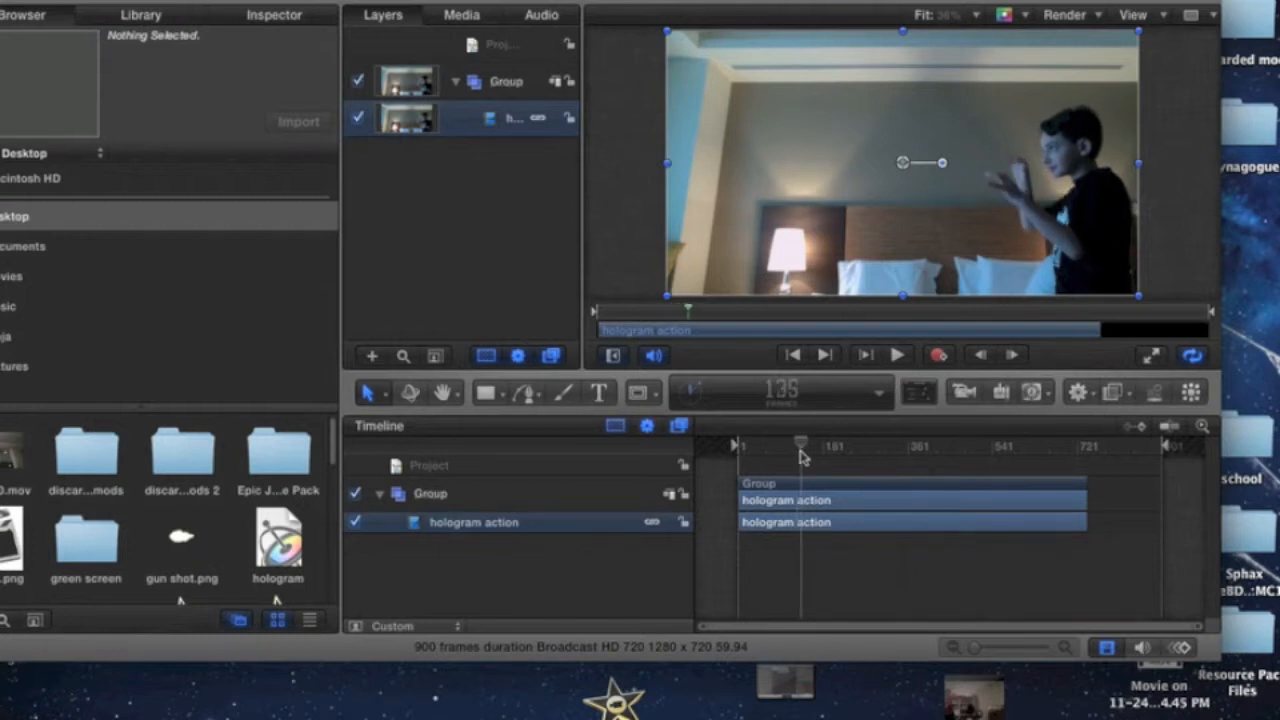
{"action": "left_click_drag", "start_coordinate": [800, 445], "coordinate": [823, 445]}
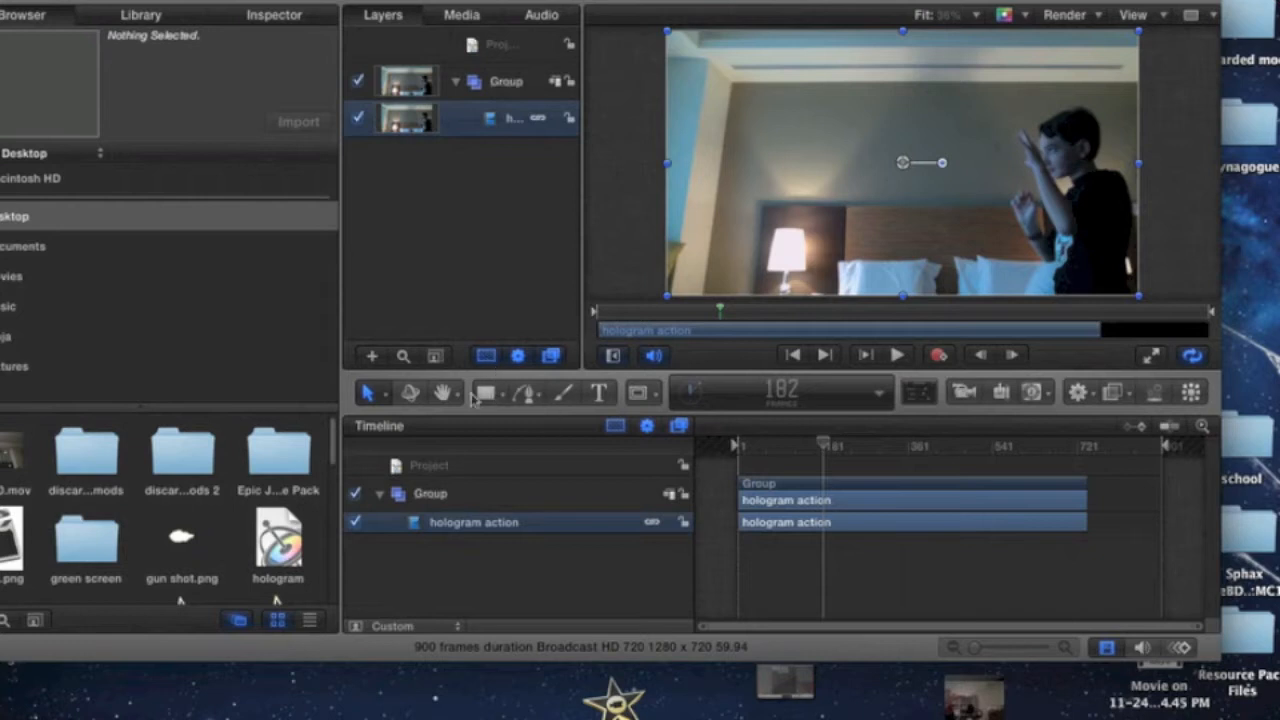
{"action": "left_click", "coordinate": [485, 391]}
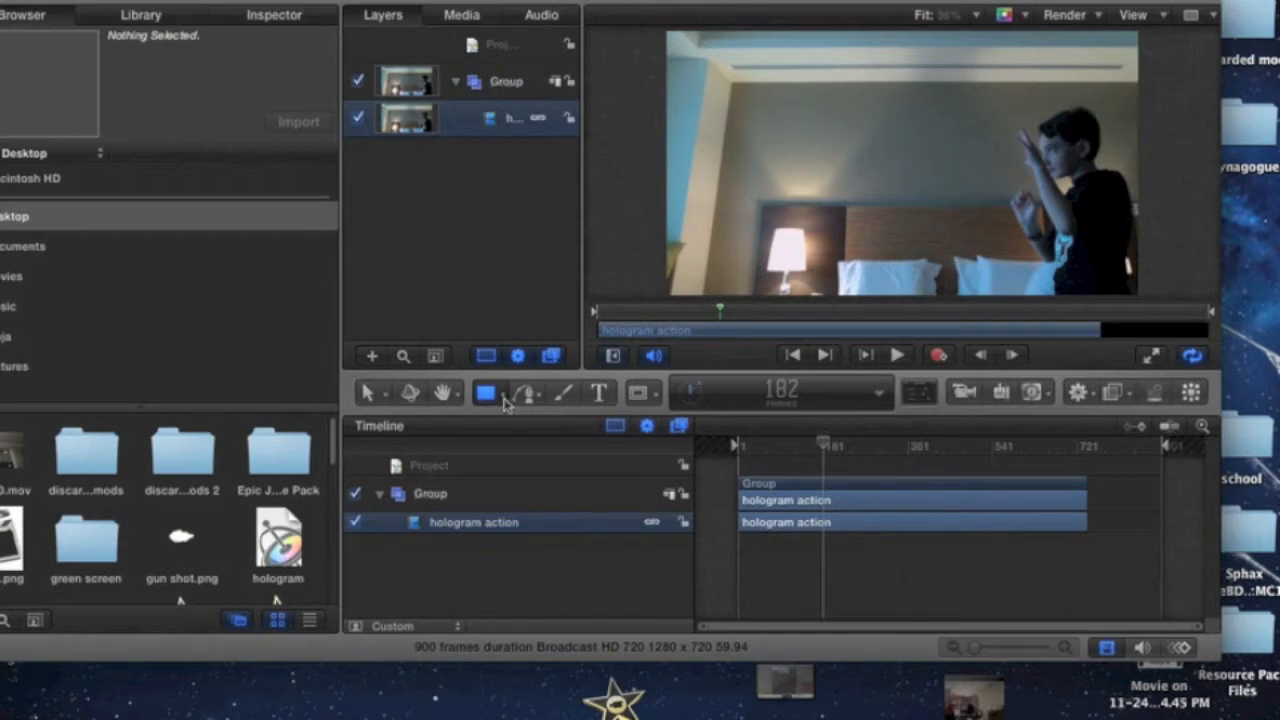
Step: Draw a rectangle on the wall above the bed at frame 182 and show its Inspector
{"action": "left_click", "coordinate": [487, 391]}
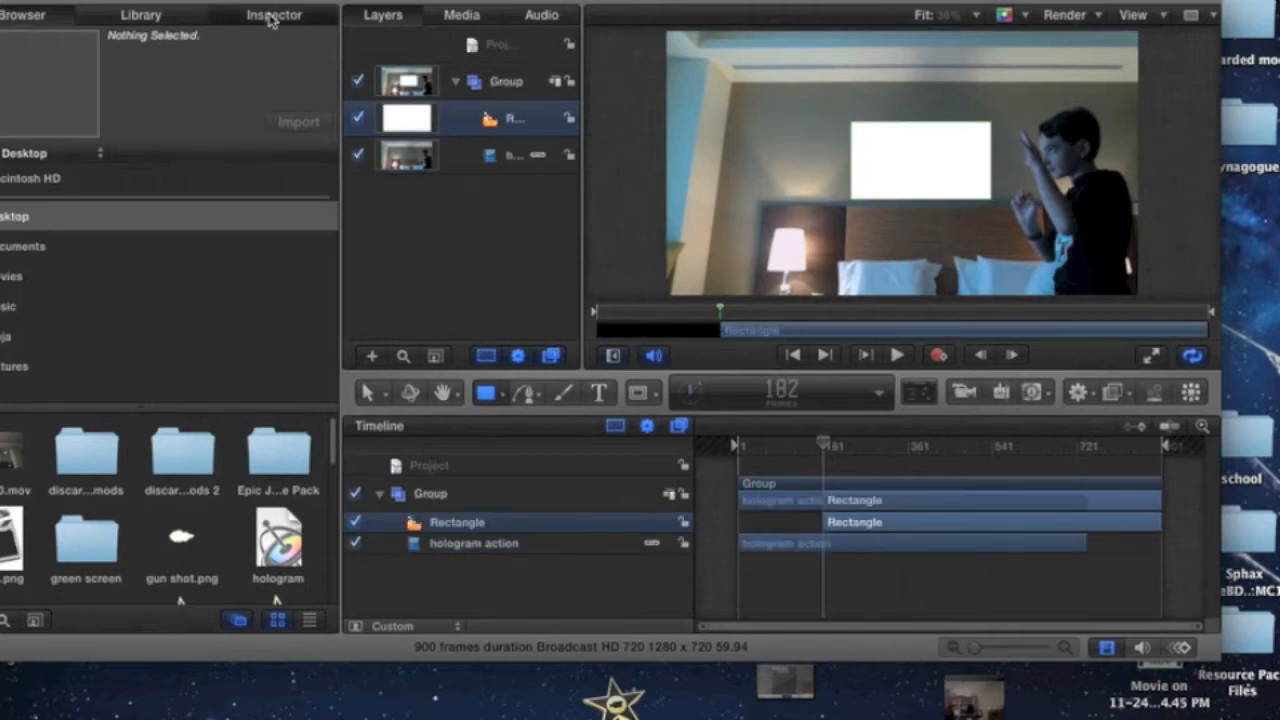
{"action": "left_click", "coordinate": [274, 14]}
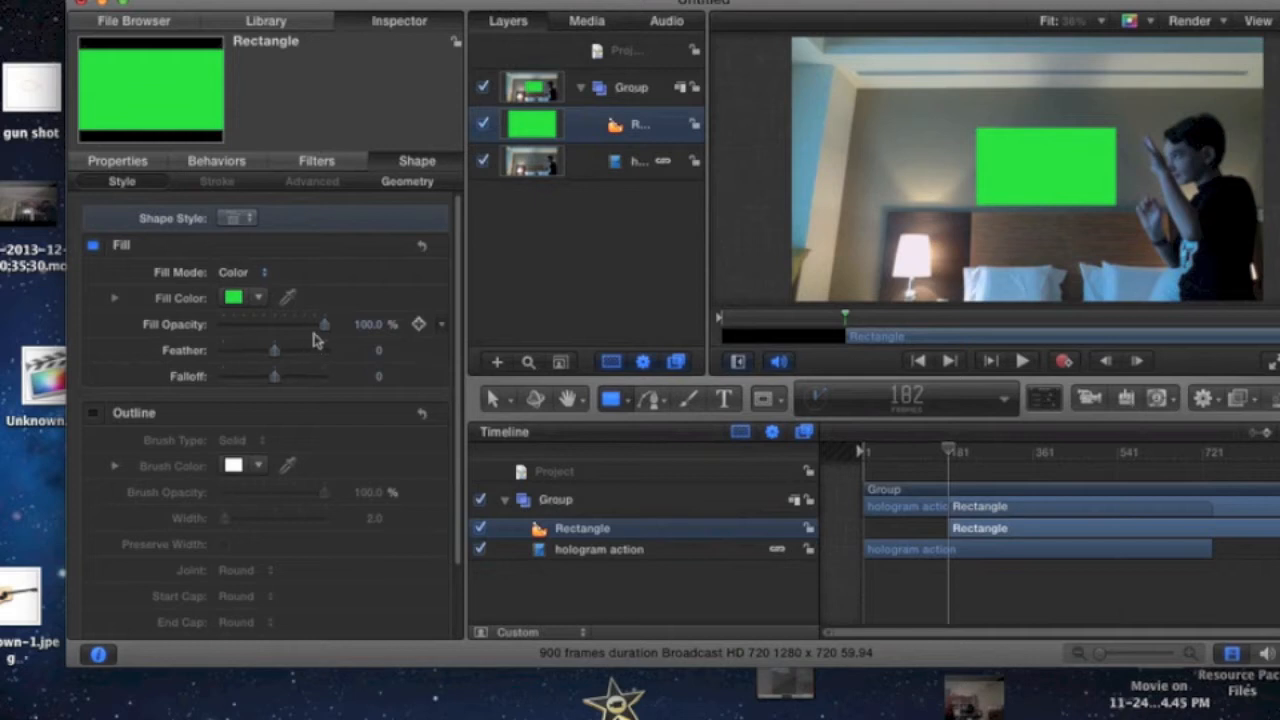
Step: Give the rectangle a green fill at 50% opacity with the outline off
{"action": "double_click", "coordinate": [368, 324]}
{"action": "type", "text": "50"}
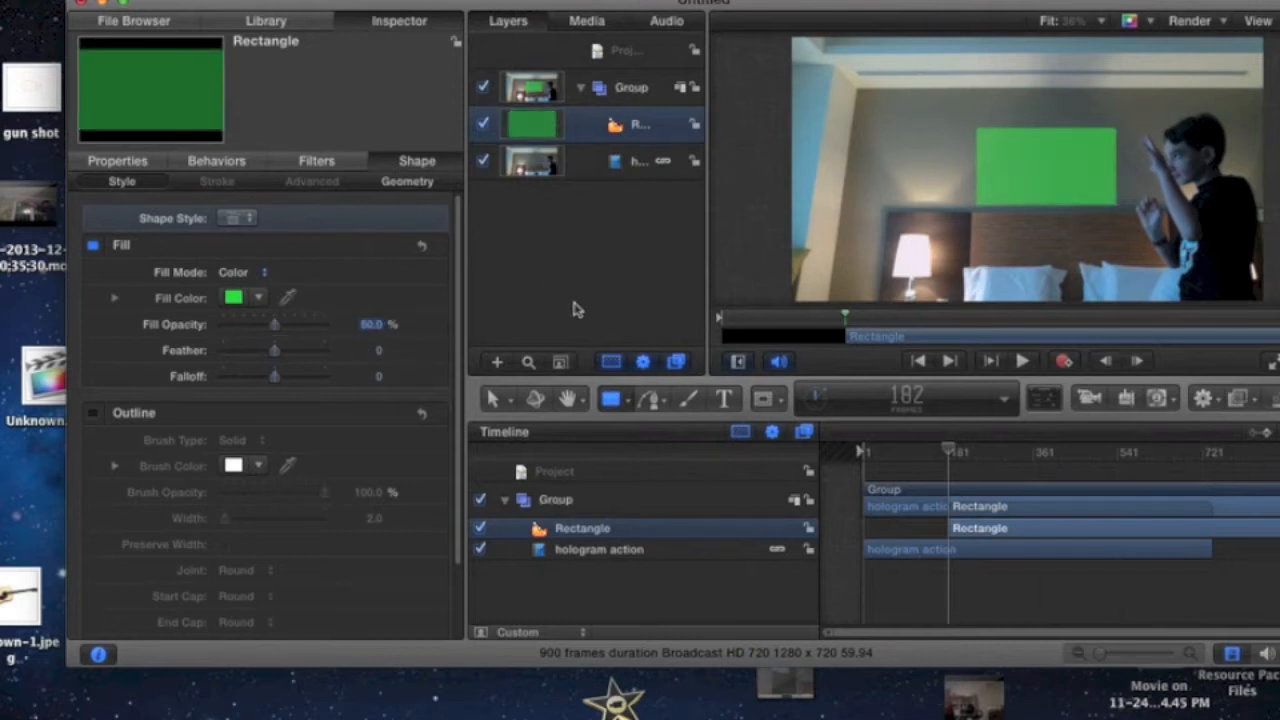
{"action": "mouse_move", "coordinate": [642, 314]}
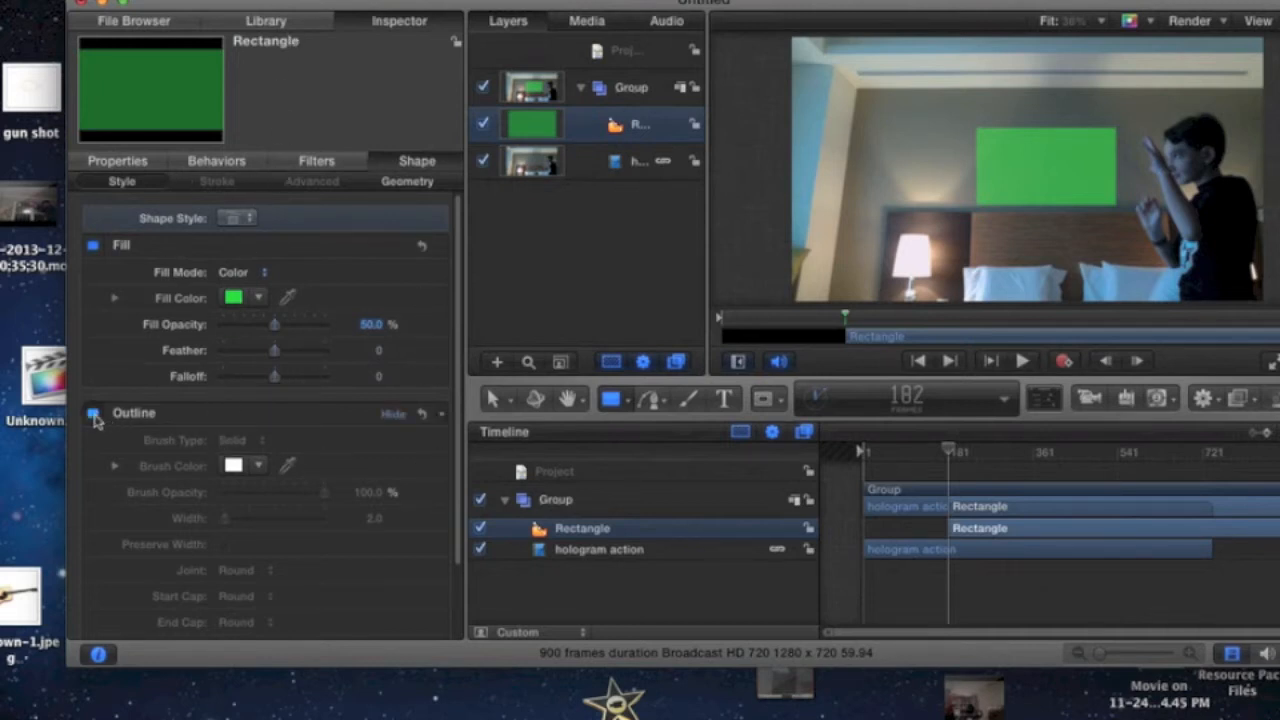
{"action": "left_click", "coordinate": [93, 413]}
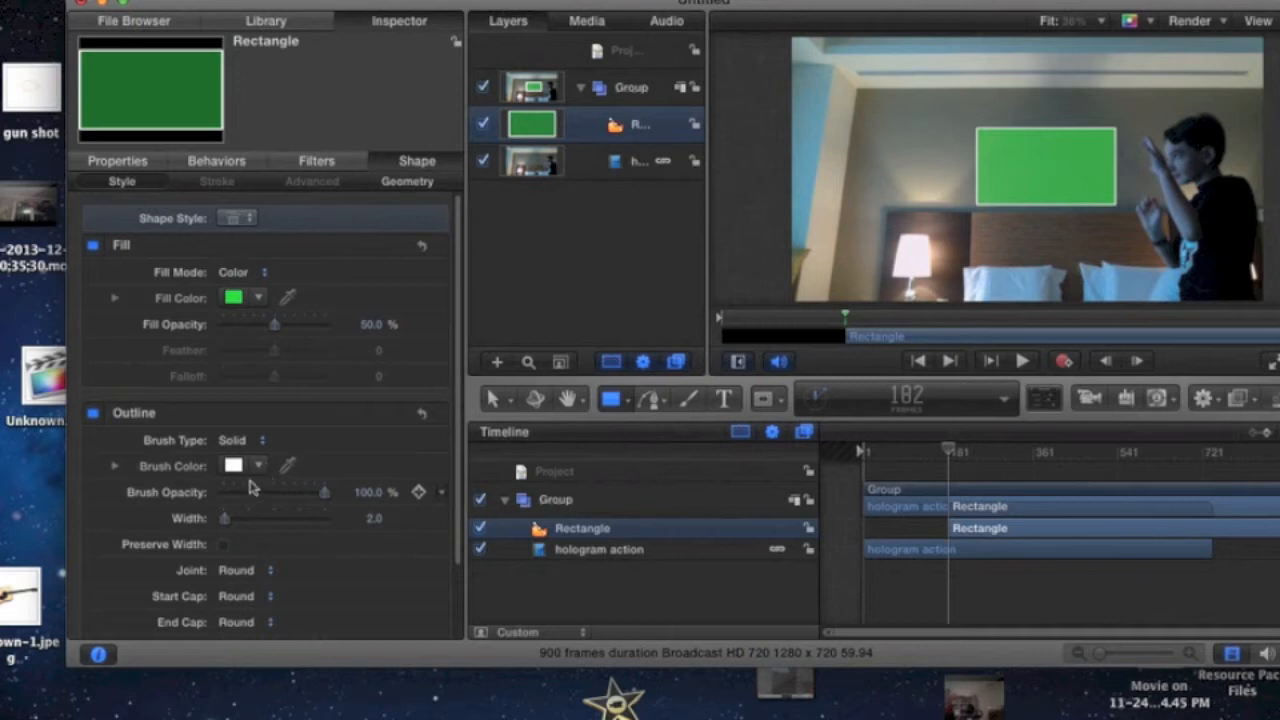
{"action": "left_click", "coordinate": [92, 413]}
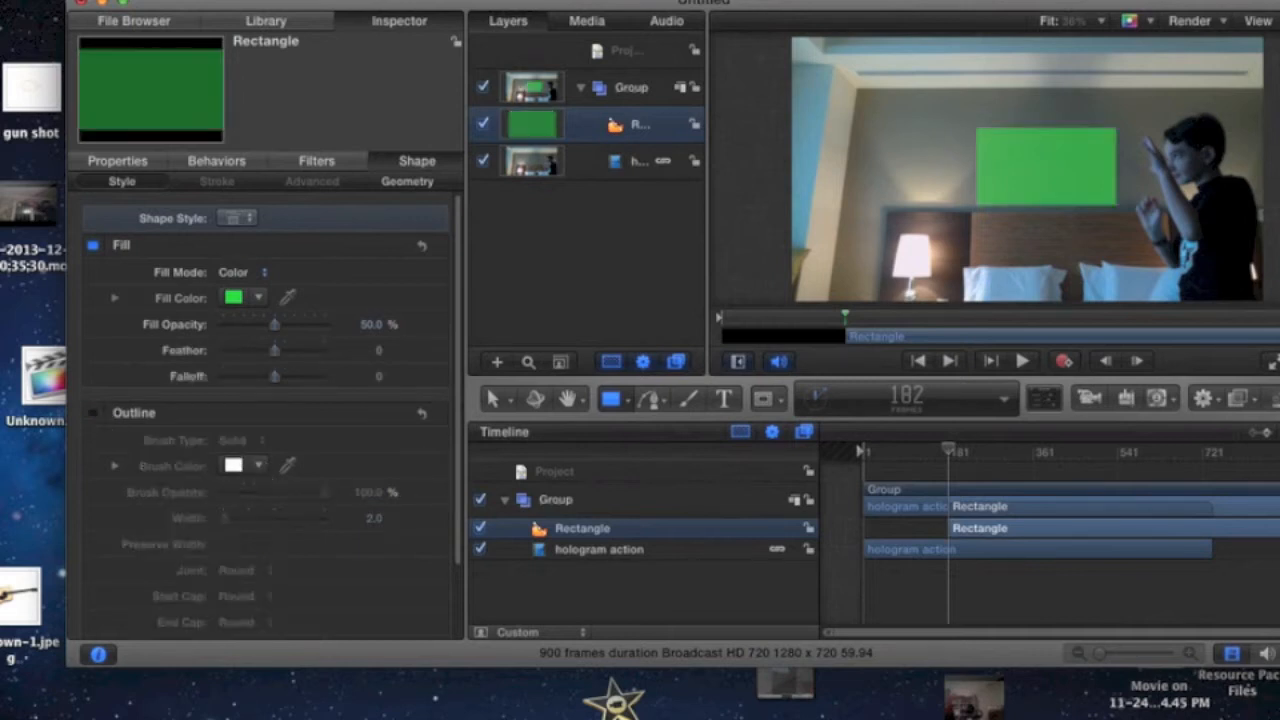
{"action": "left_click", "coordinate": [265, 20]}
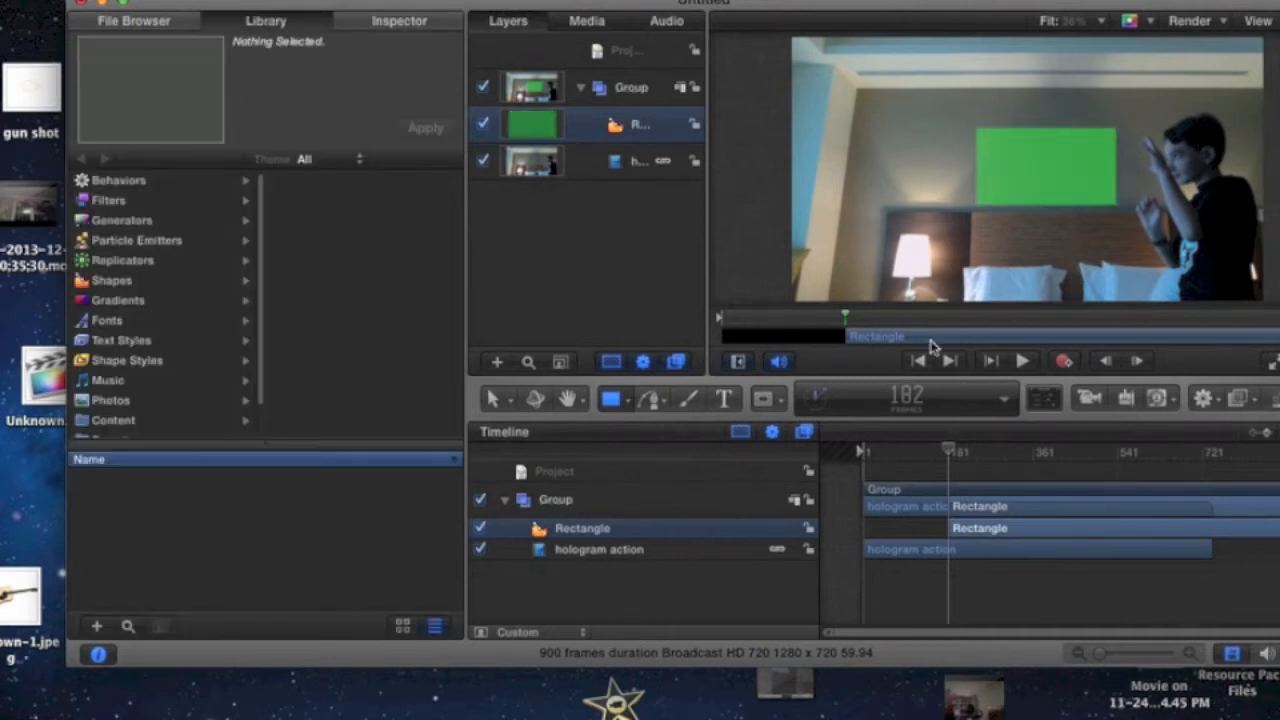
{"action": "mouse_move", "coordinate": [540, 370]}
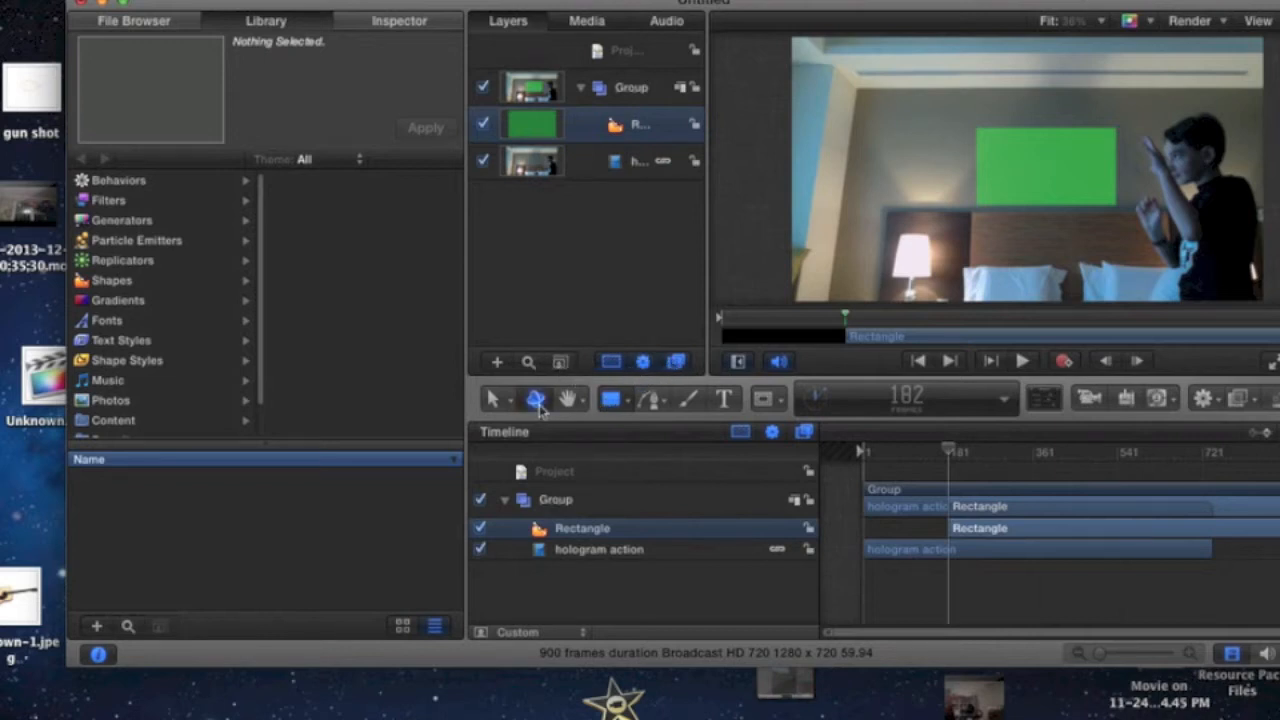
Step: Use the Distort tool to skew the rectangle's corners toward the person
{"action": "left_click", "coordinate": [536, 398]}
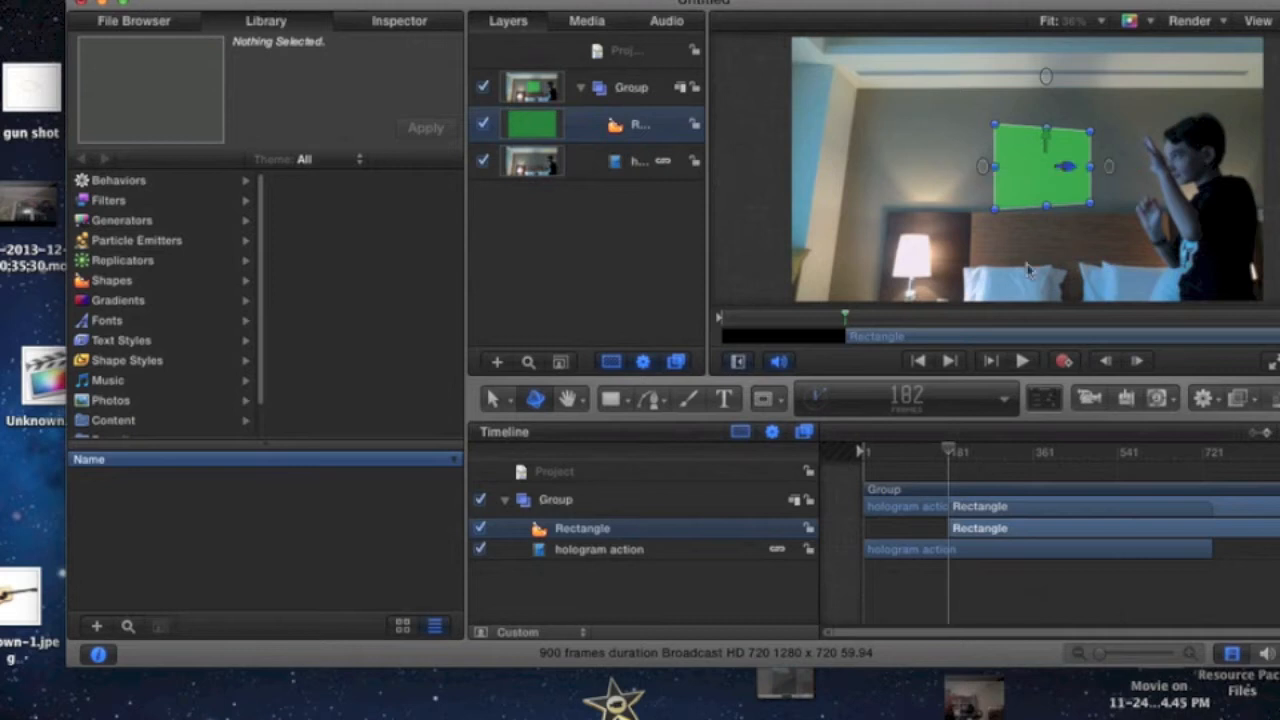
{"action": "mouse_move", "coordinate": [950, 448]}
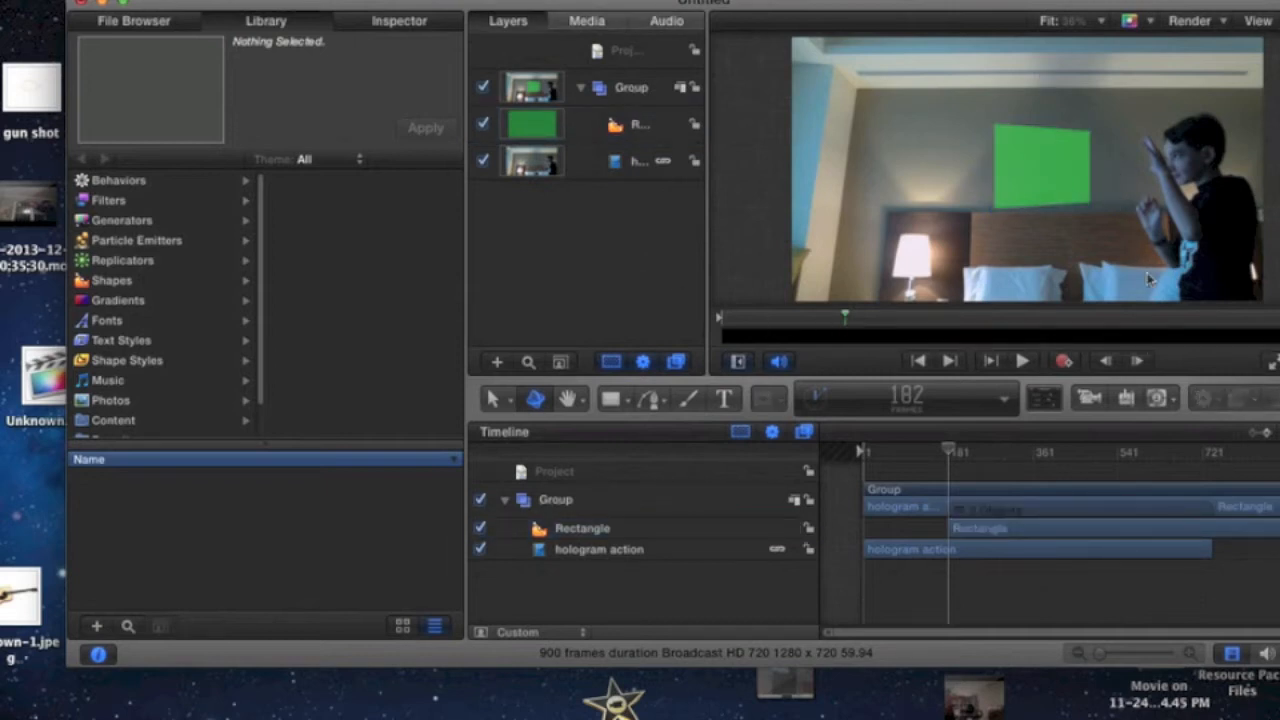
{"action": "mouse_move", "coordinate": [352, 20]}
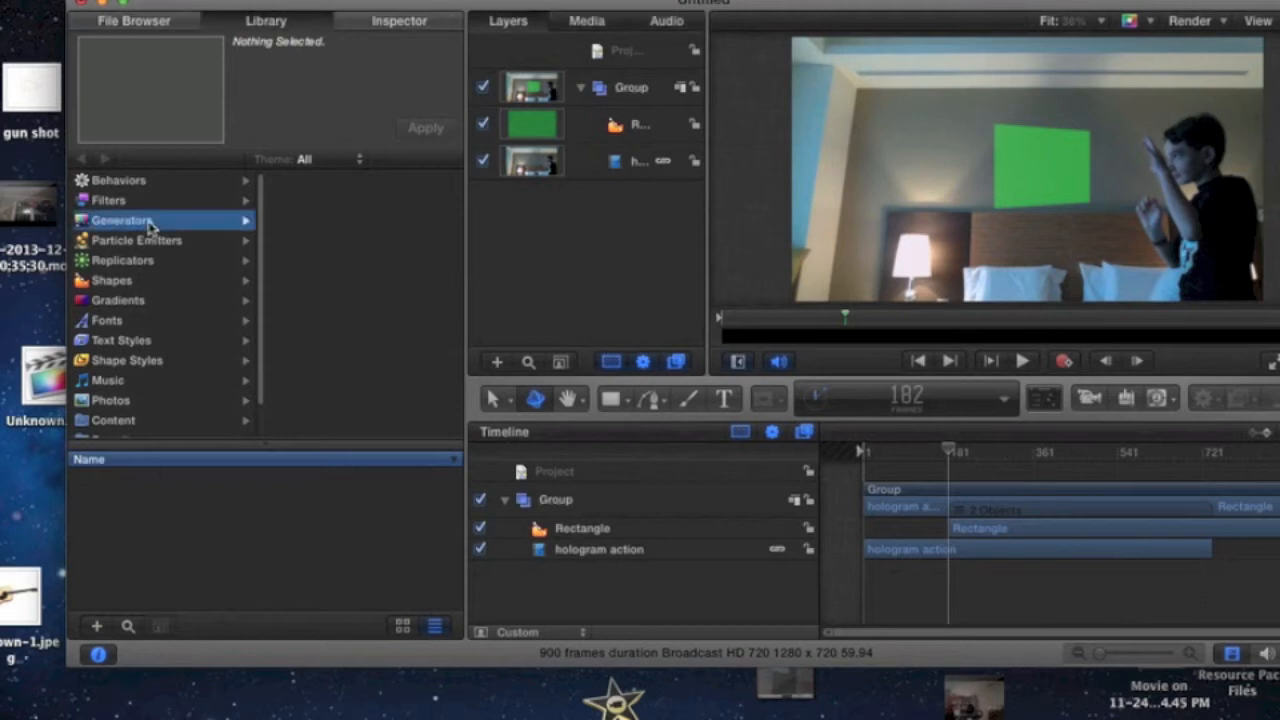
Step: Browse the Library's Generators list and select Membrane
{"action": "left_click", "coordinate": [120, 220]}
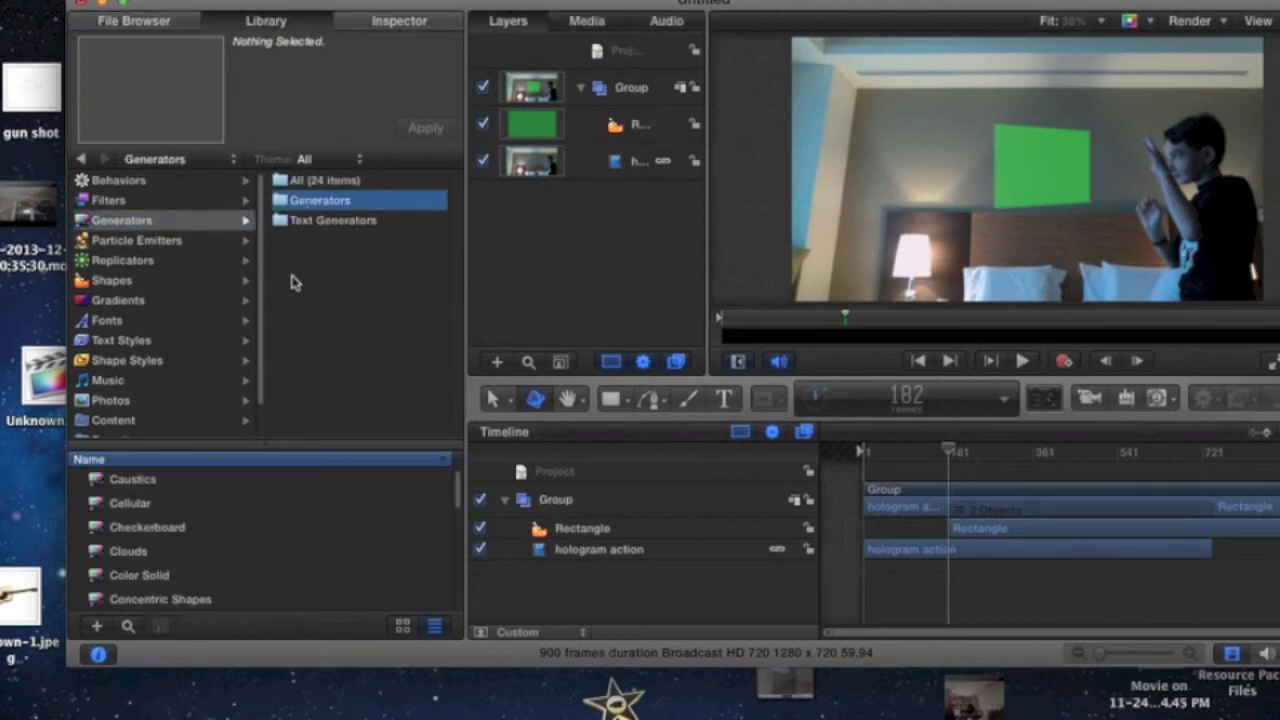
{"action": "scroll", "scroll_direction": "down", "scroll_amount": 3}
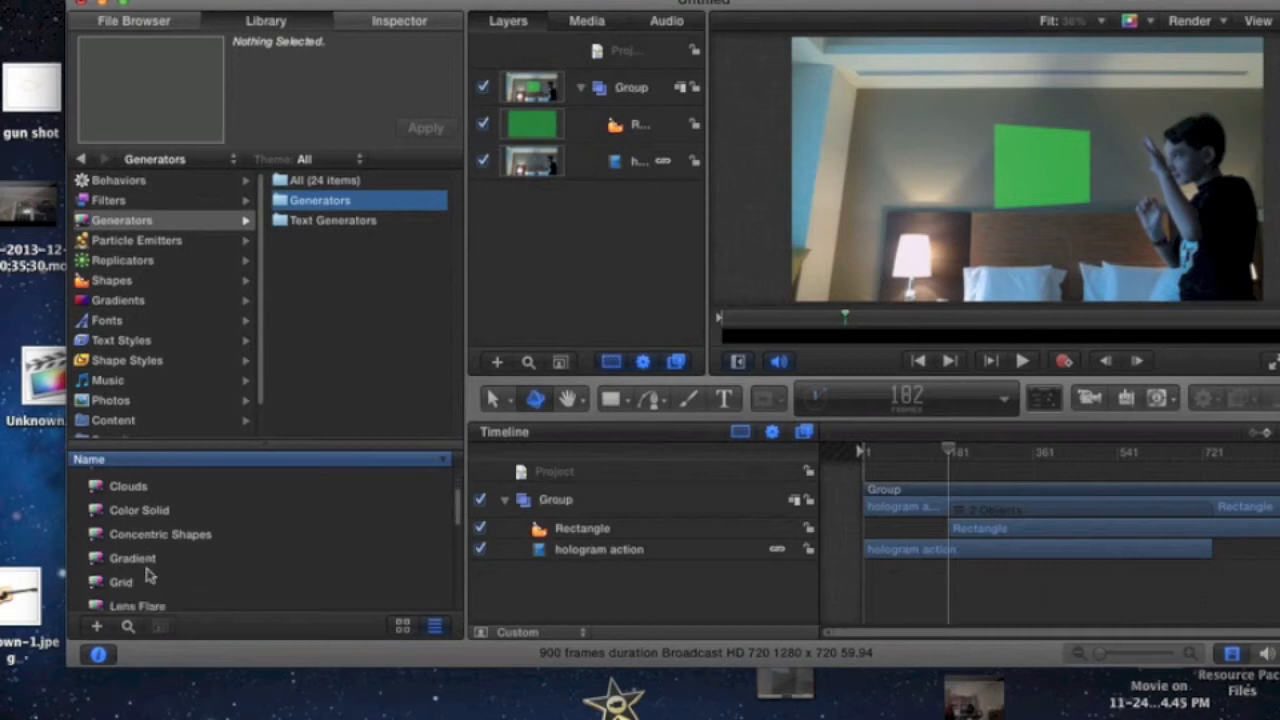
{"action": "left_click", "coordinate": [138, 553]}
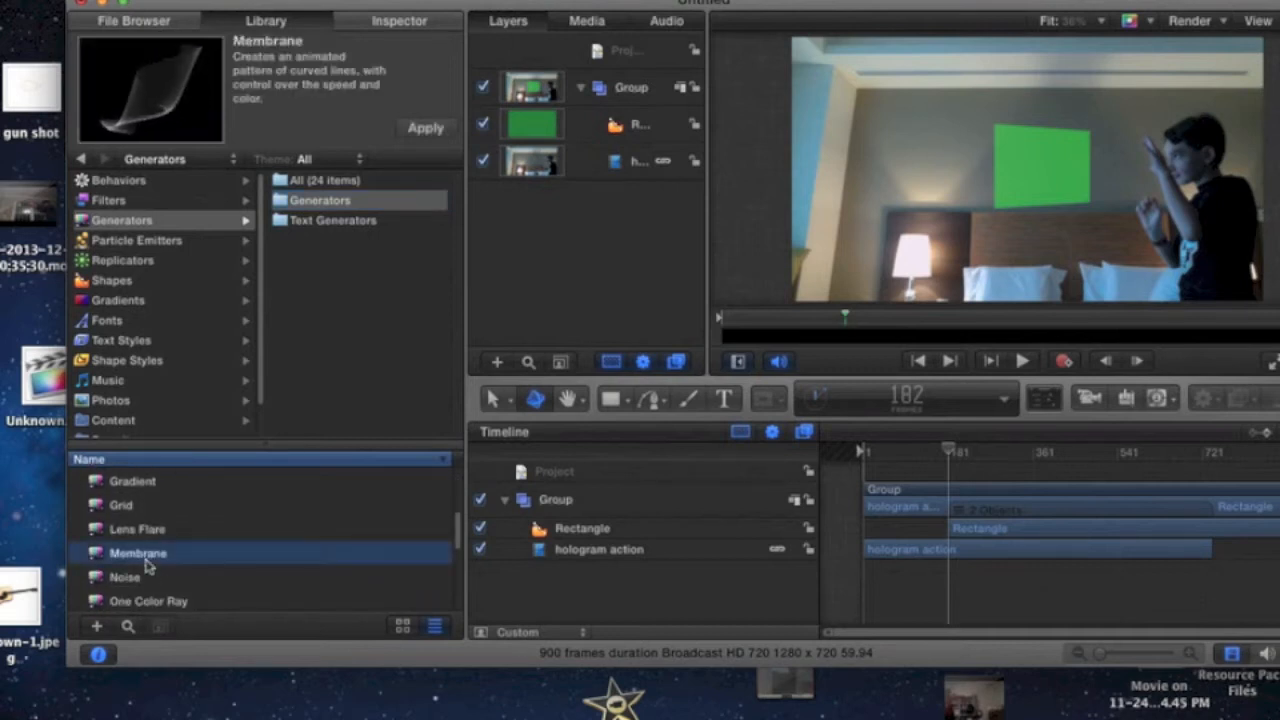
{"action": "mouse_move", "coordinate": [148, 560]}
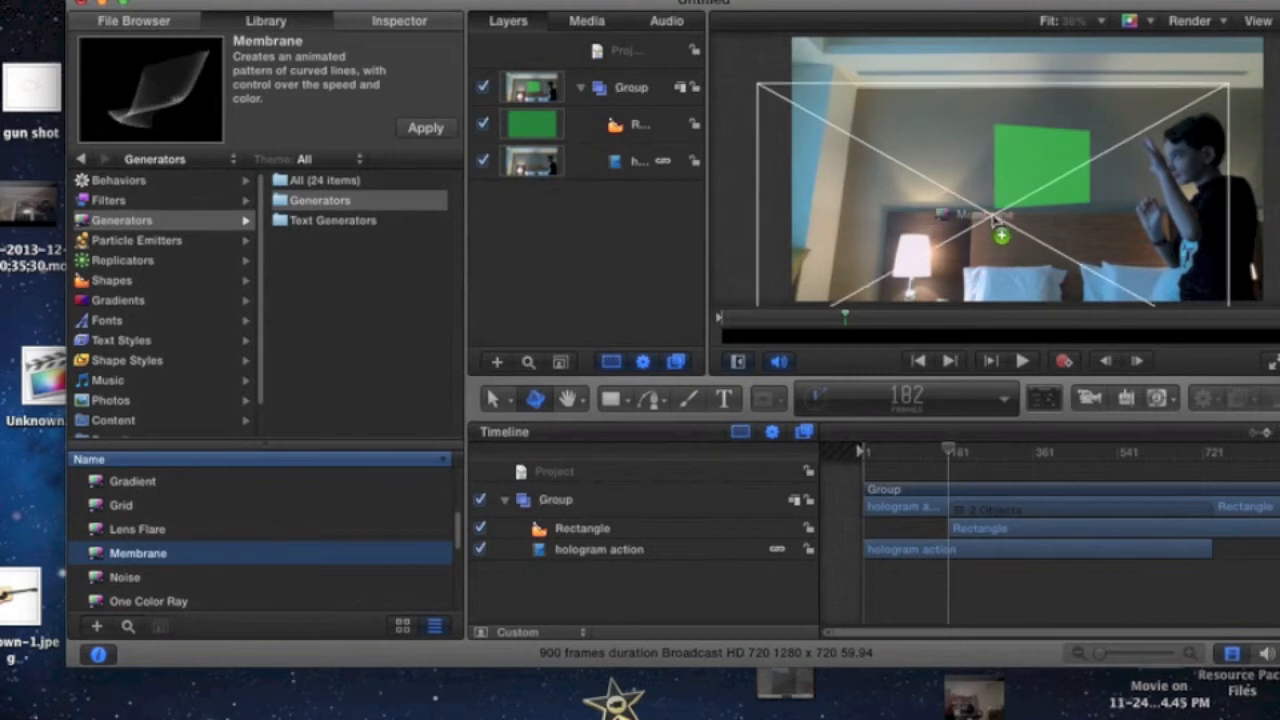
Step: Add the Membrane generator and shrink it over the green rectangle
{"action": "left_click", "coordinate": [425, 127]}
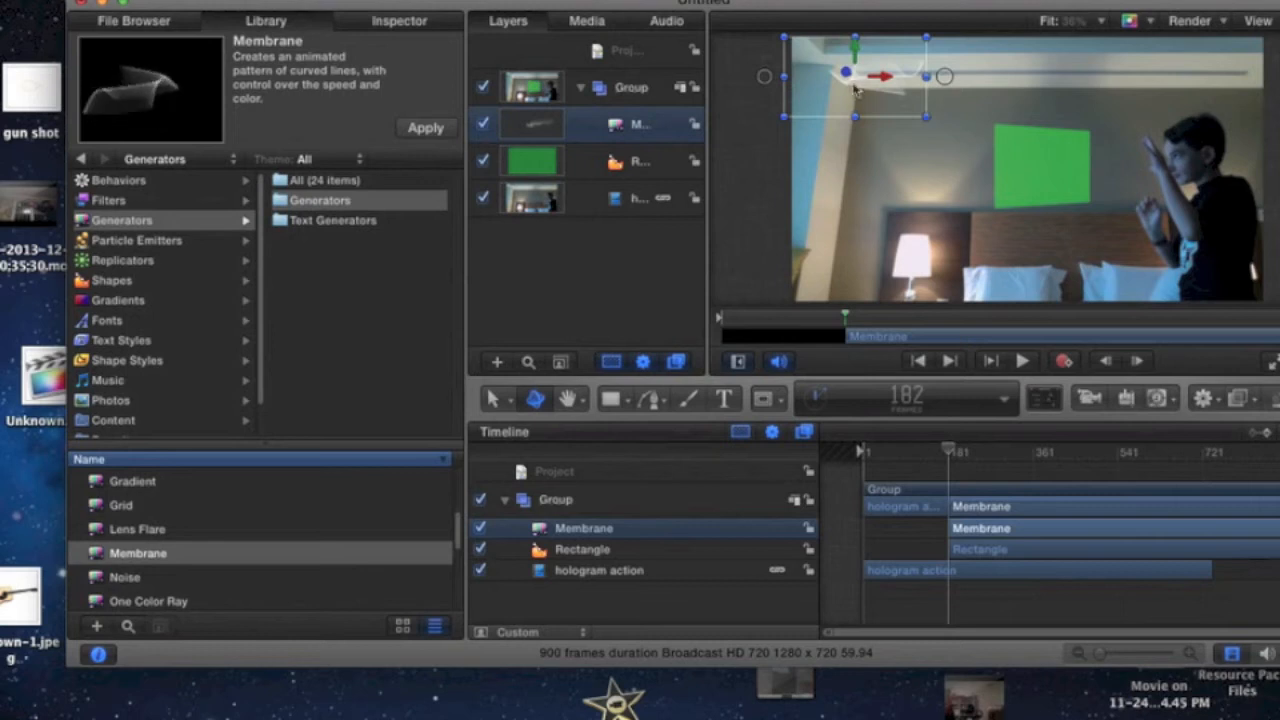
{"action": "left_click_drag", "start_coordinate": [855, 75], "coordinate": [1060, 168]}
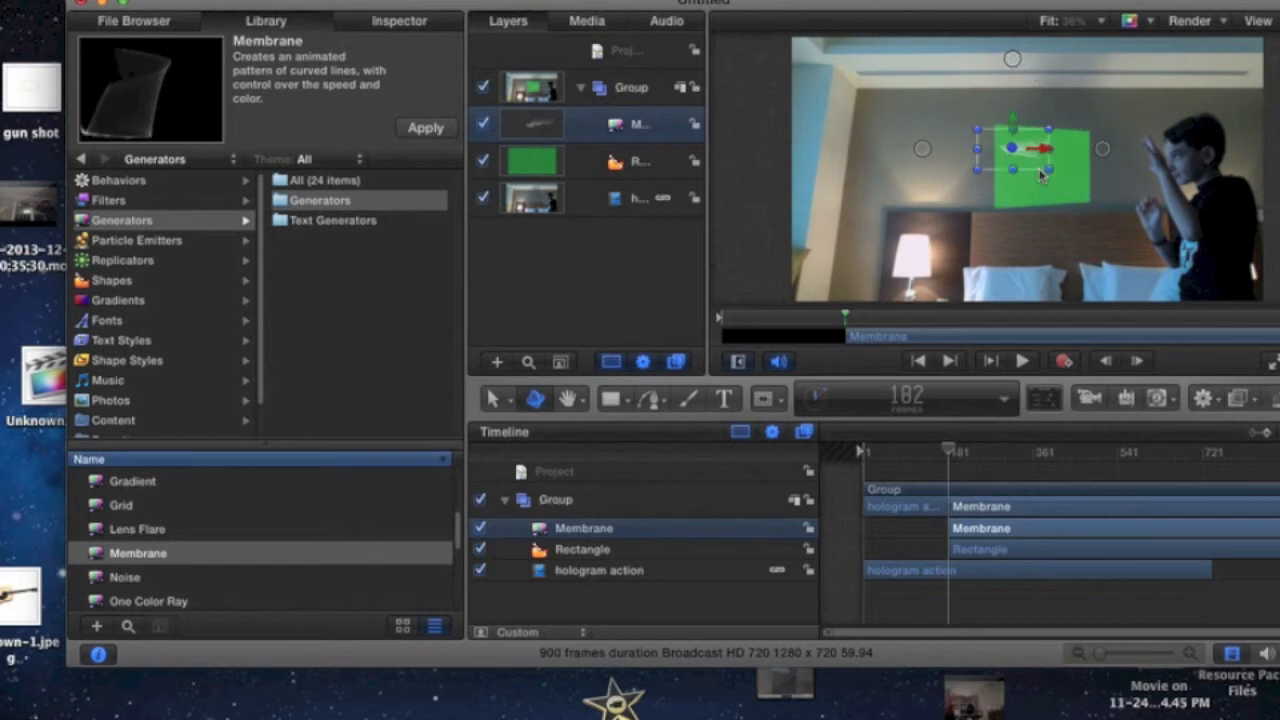
{"action": "left_click_drag", "start_coordinate": [1010, 160], "coordinate": [1045, 177]}
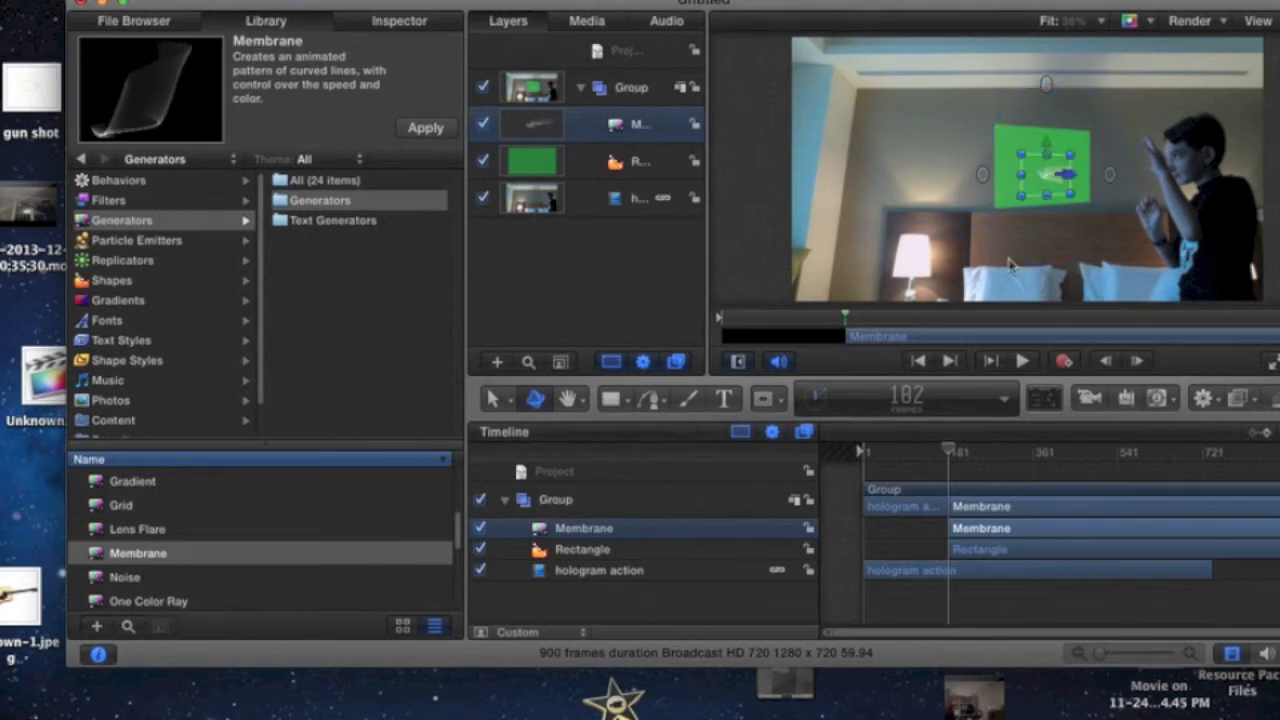
{"action": "mouse_move", "coordinate": [1200, 365]}
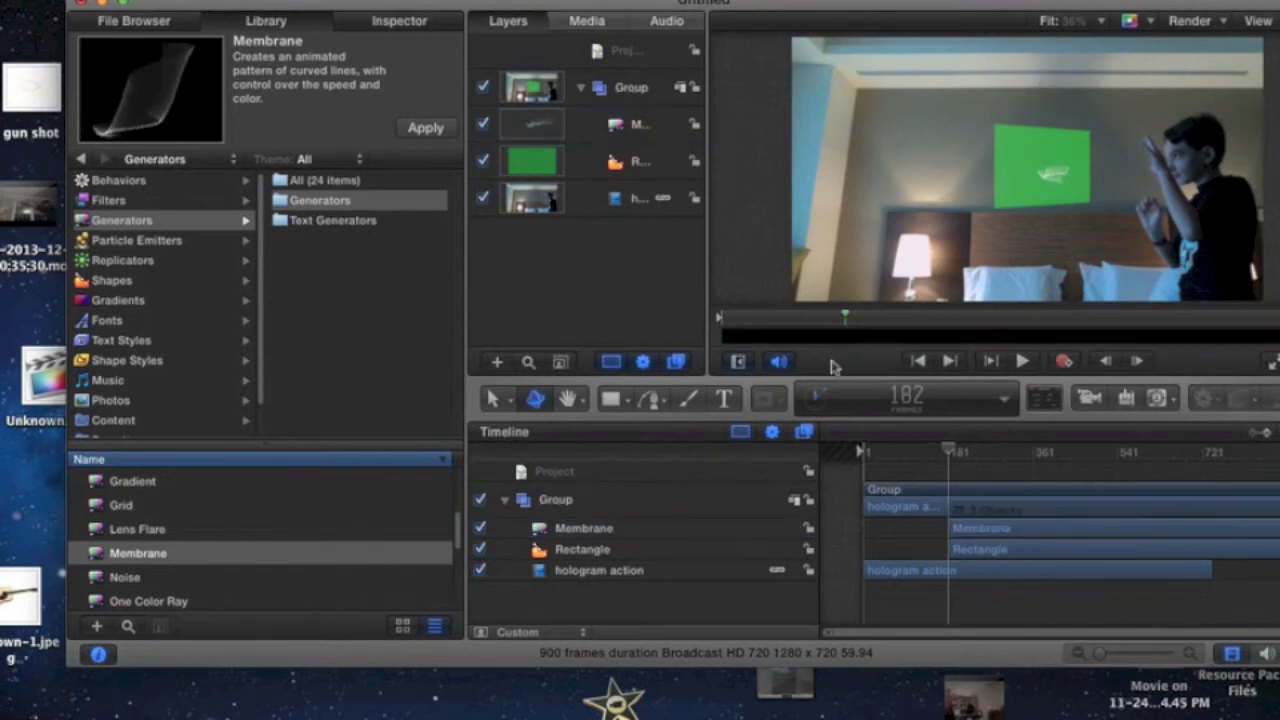
{"action": "left_click", "coordinate": [1022, 360]}
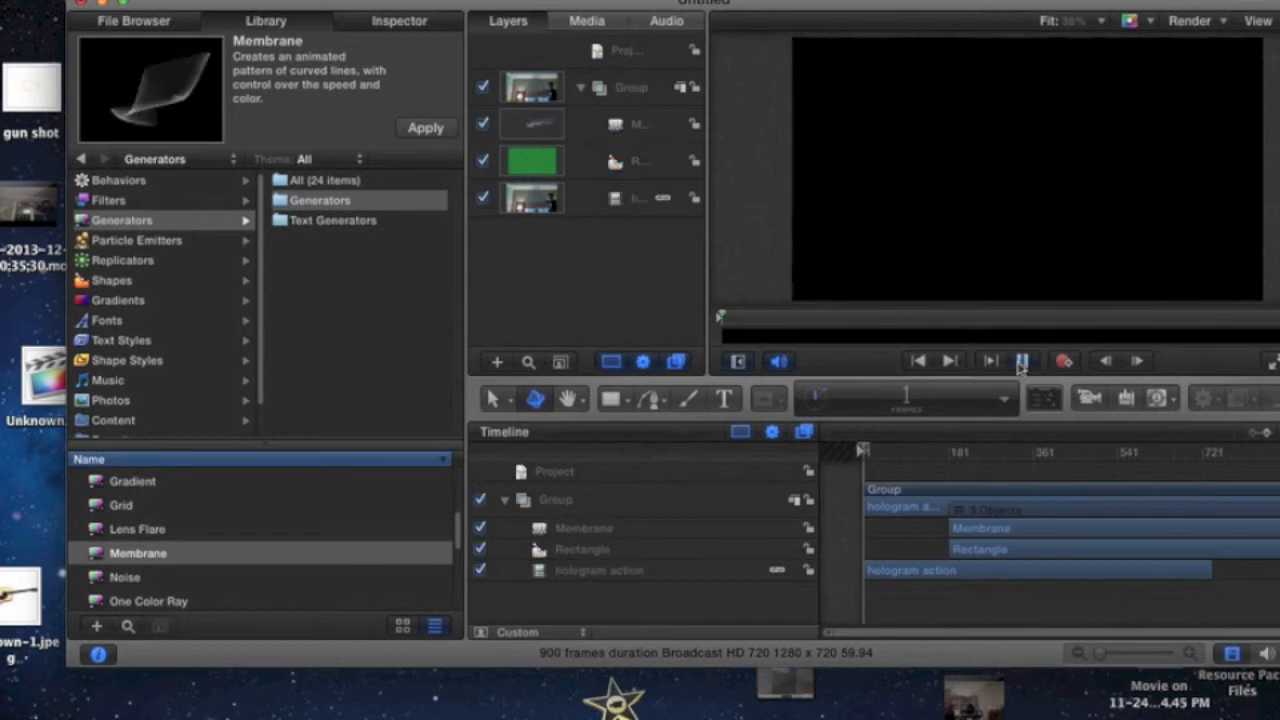
{"action": "left_click", "coordinate": [948, 361]}
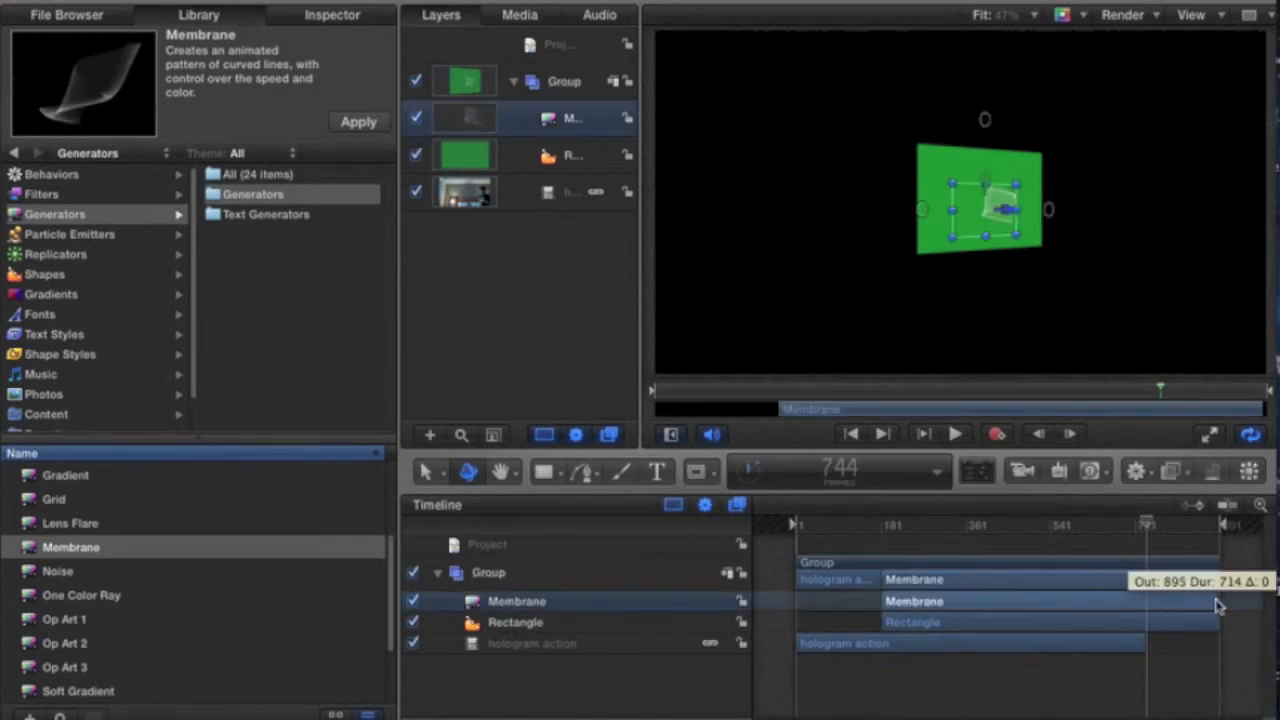
Step: Trim the Membrane and Rectangle layers so both end with the hologram action clip
{"action": "left_click_drag", "start_coordinate": [1218, 601], "coordinate": [1150, 601]}
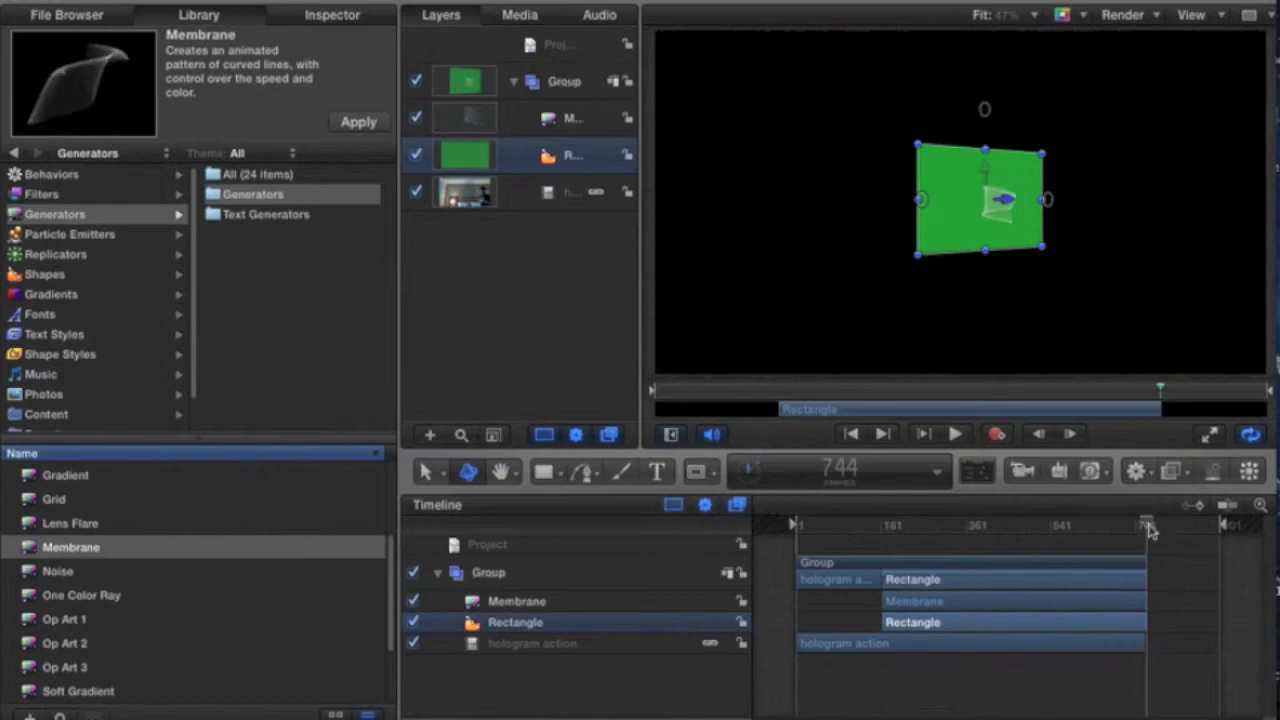
{"action": "left_click_drag", "start_coordinate": [1147, 525], "coordinate": [1175, 525]}
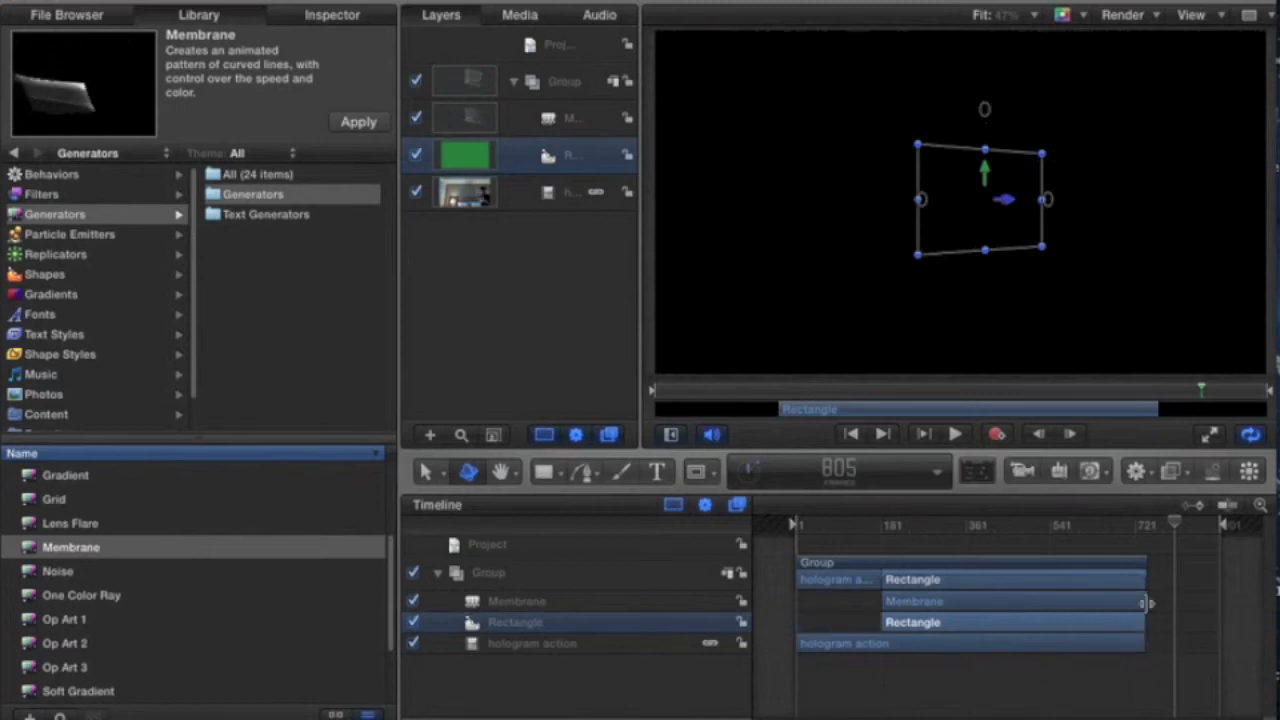
{"action": "left_click", "coordinate": [516, 601]}
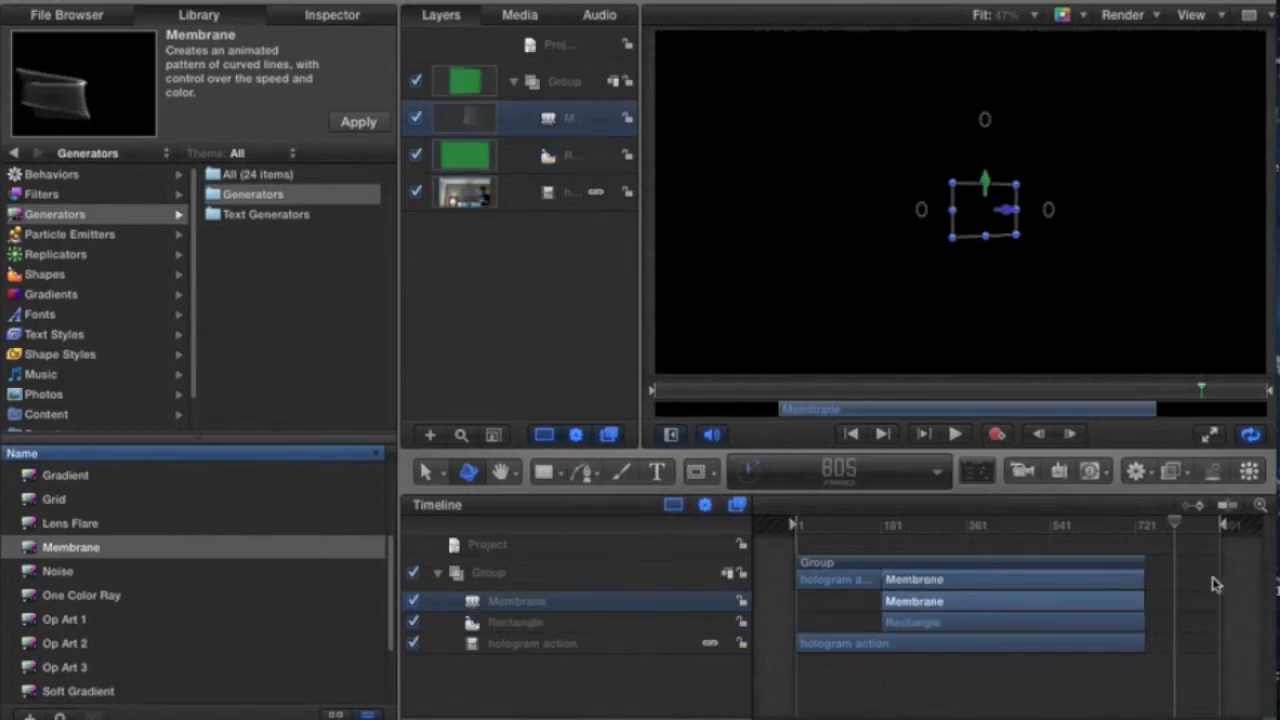
{"action": "mouse_move", "coordinate": [1173, 532]}
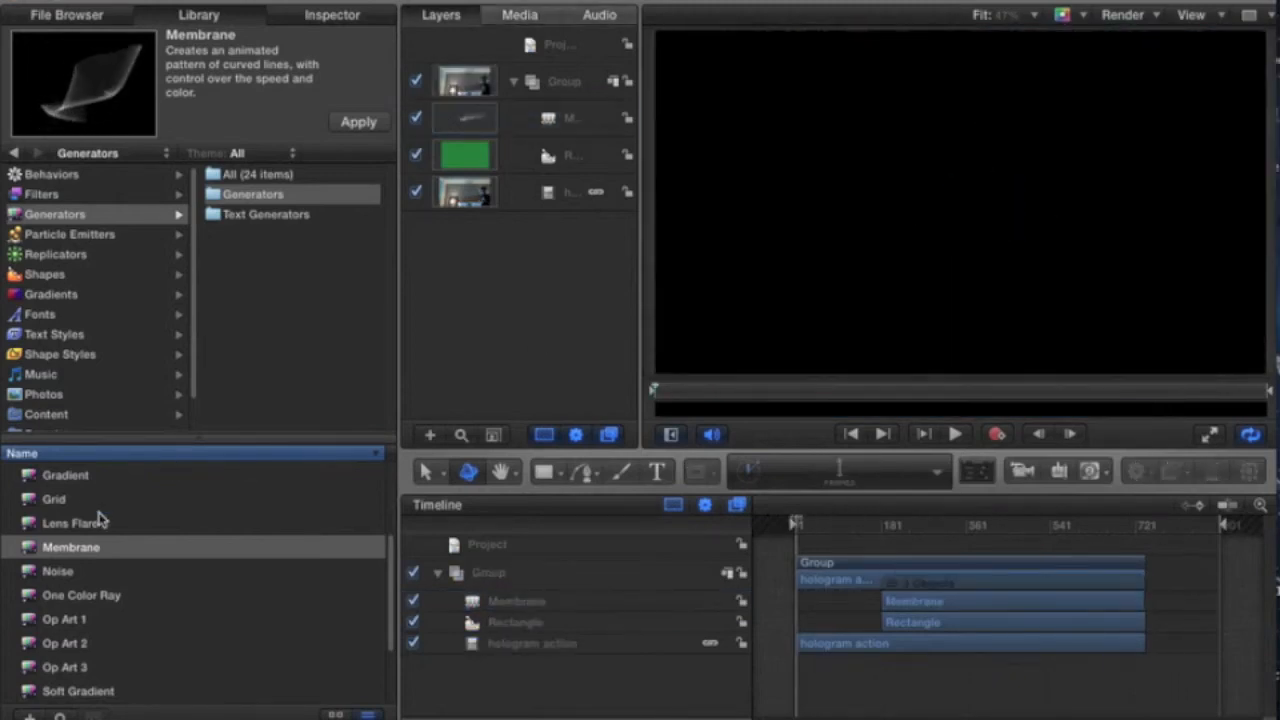
Step: Preview Lens Flare, Soft Gradient, Stripes, Star, Two Color Ray and Noise, then select Lens Flare
{"action": "left_click", "coordinate": [70, 523]}
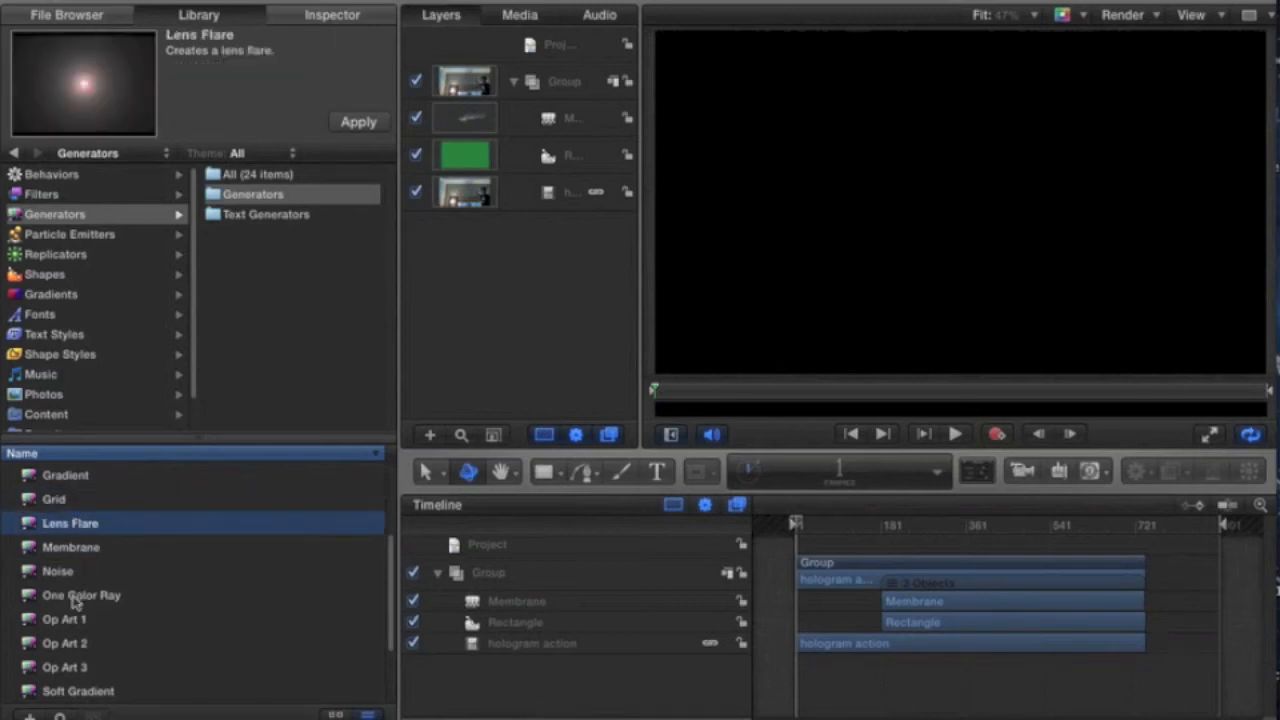
{"action": "left_click", "coordinate": [65, 667]}
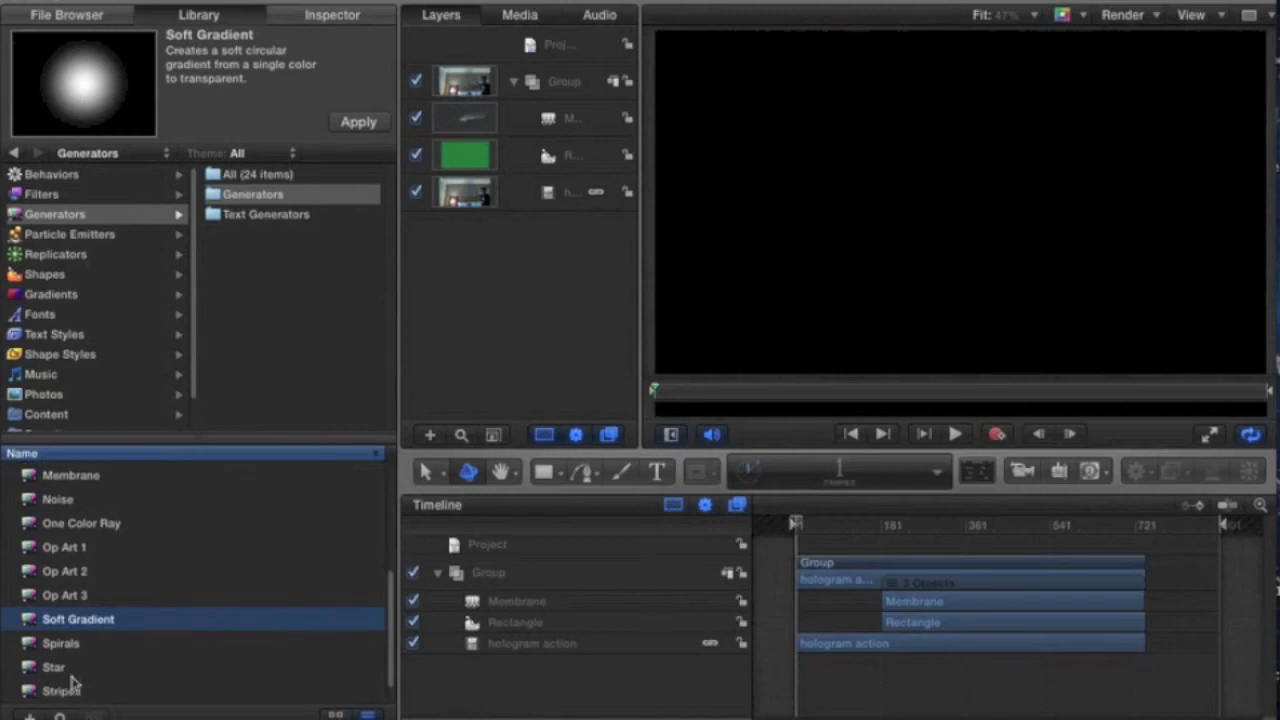
{"action": "left_click", "coordinate": [62, 691]}
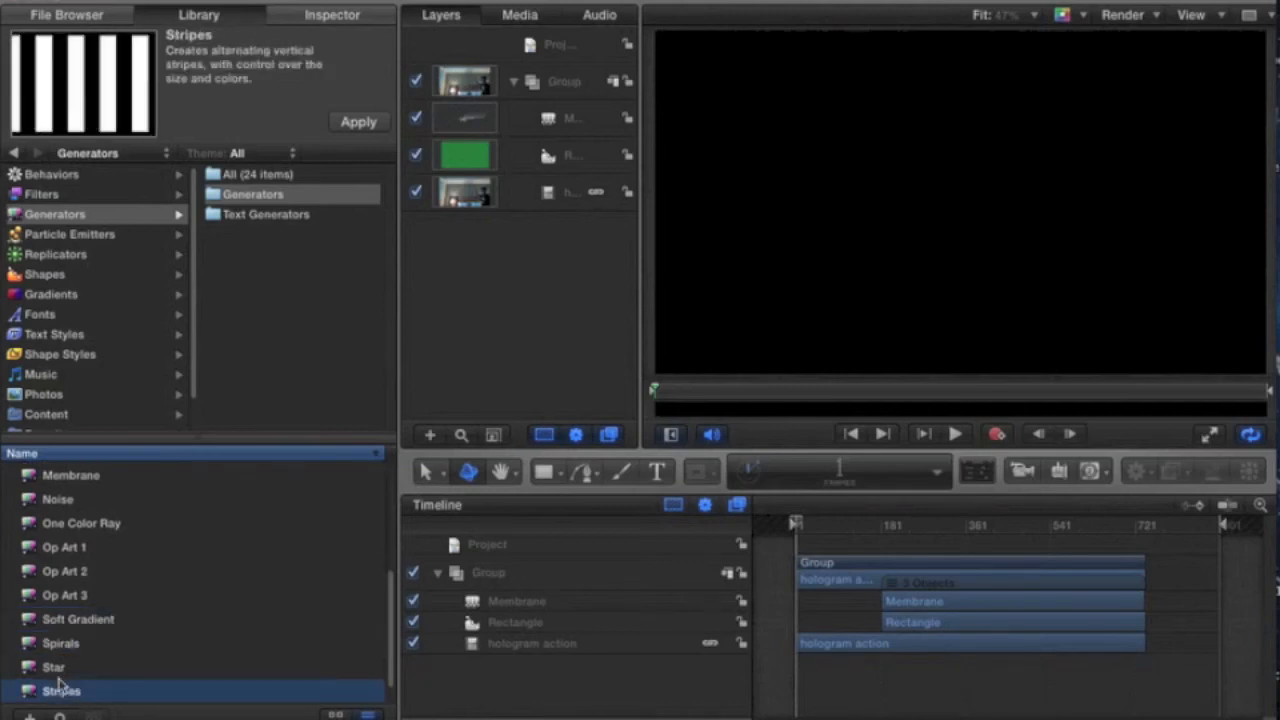
{"action": "left_click", "coordinate": [54, 638]}
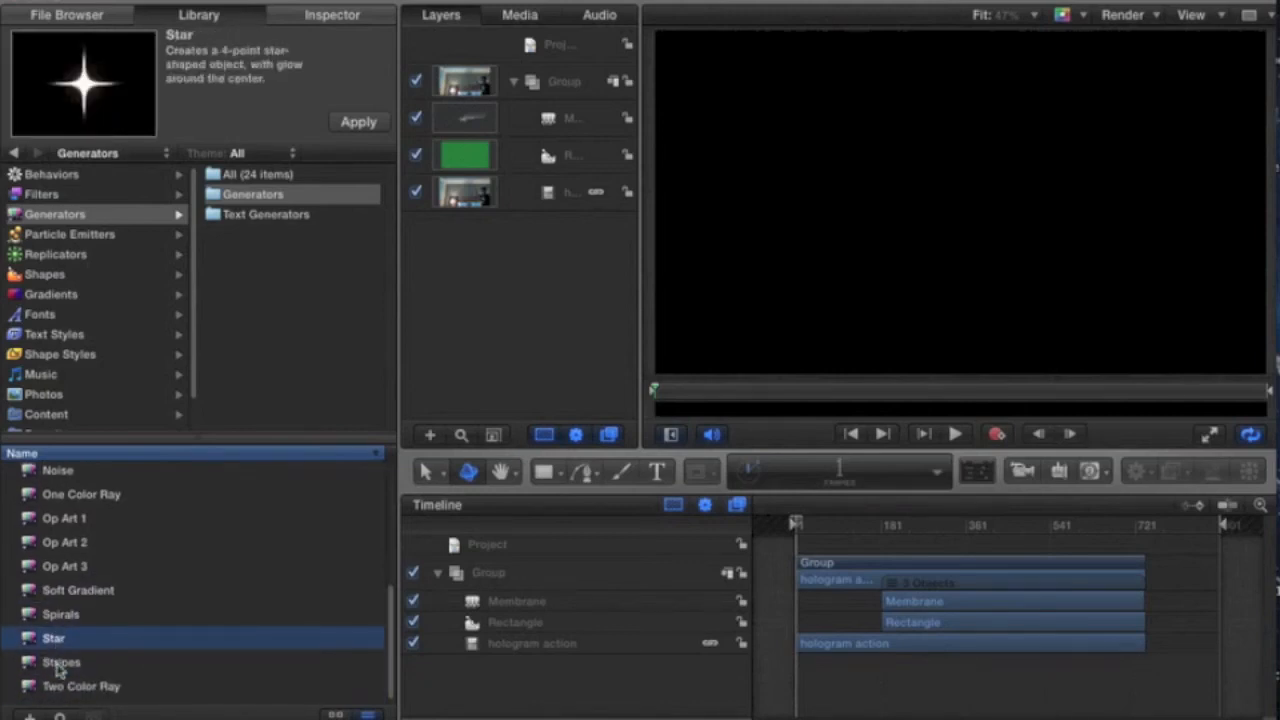
{"action": "left_click", "coordinate": [80, 690]}
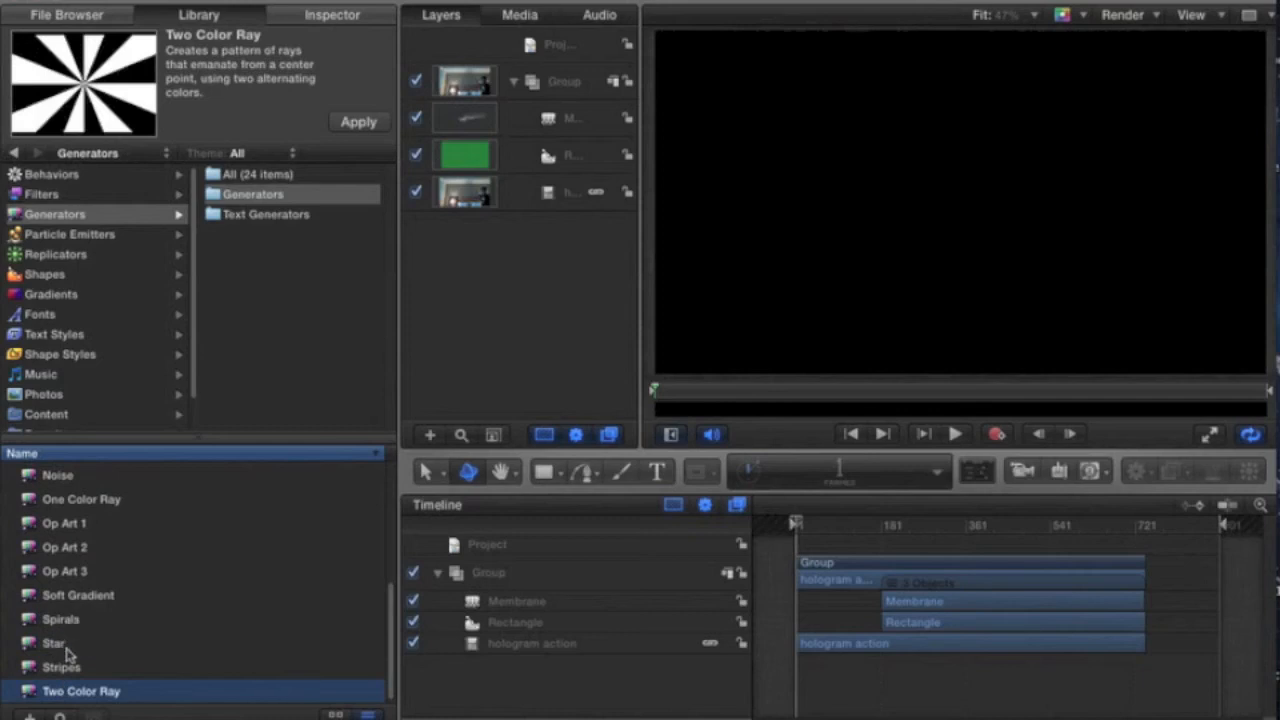
{"action": "left_click", "coordinate": [54, 642]}
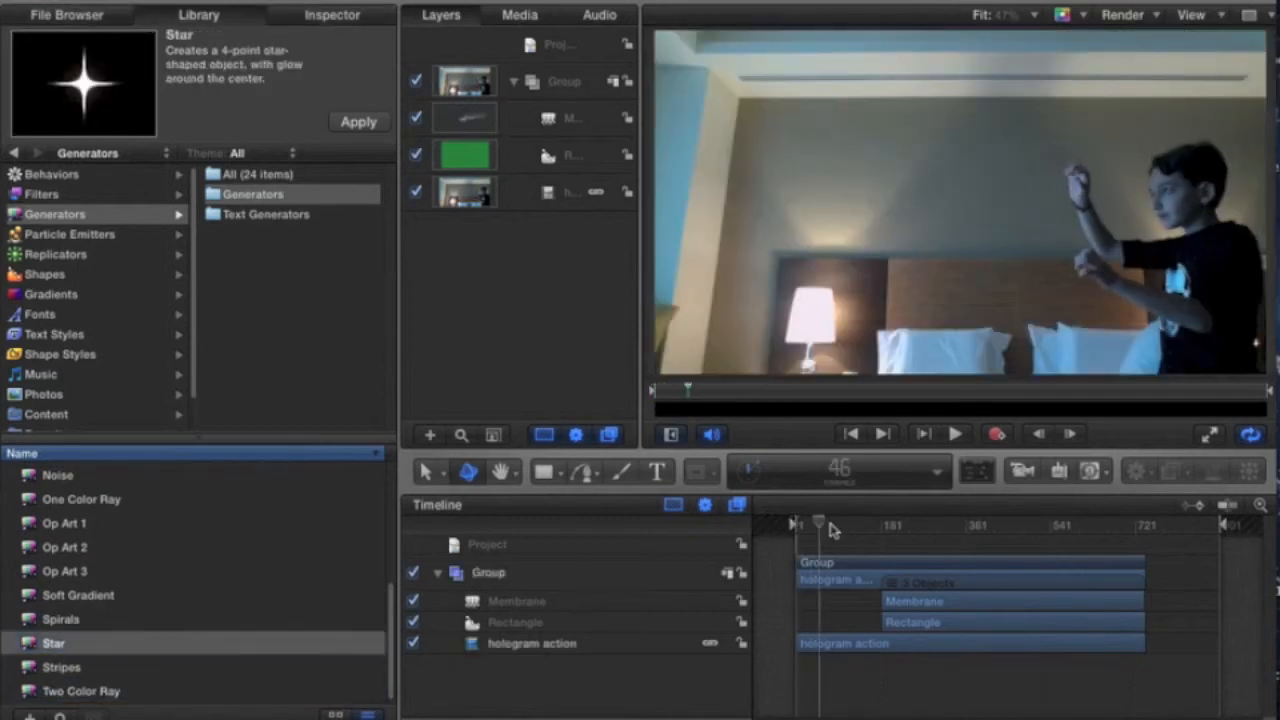
{"action": "left_click_drag", "start_coordinate": [820, 522], "coordinate": [928, 522]}
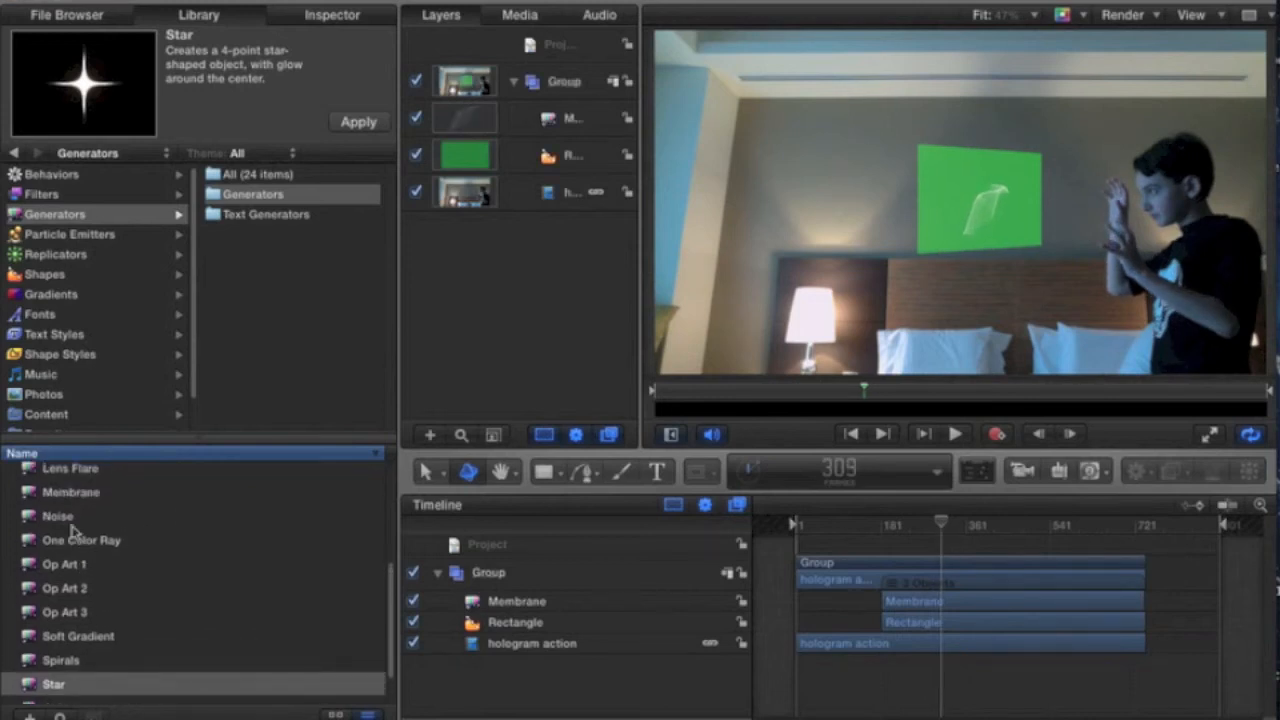
{"action": "left_click", "coordinate": [82, 540]}
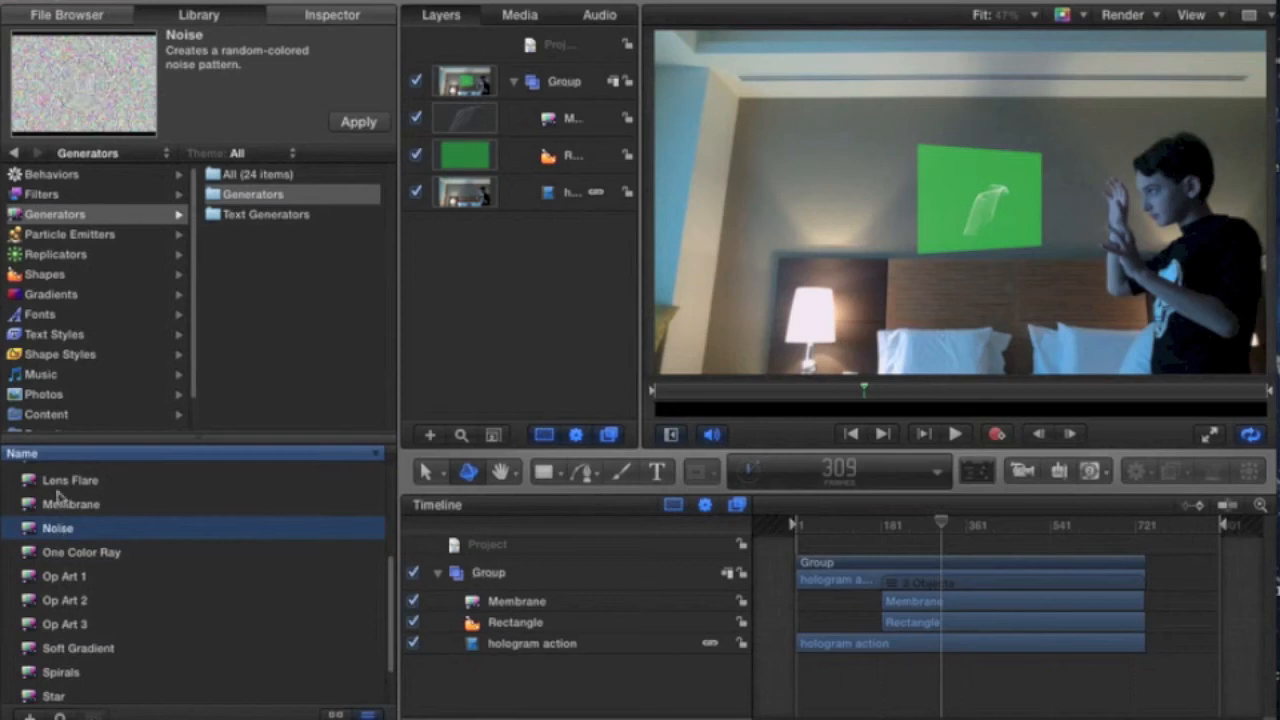
{"action": "left_click", "coordinate": [70, 480]}
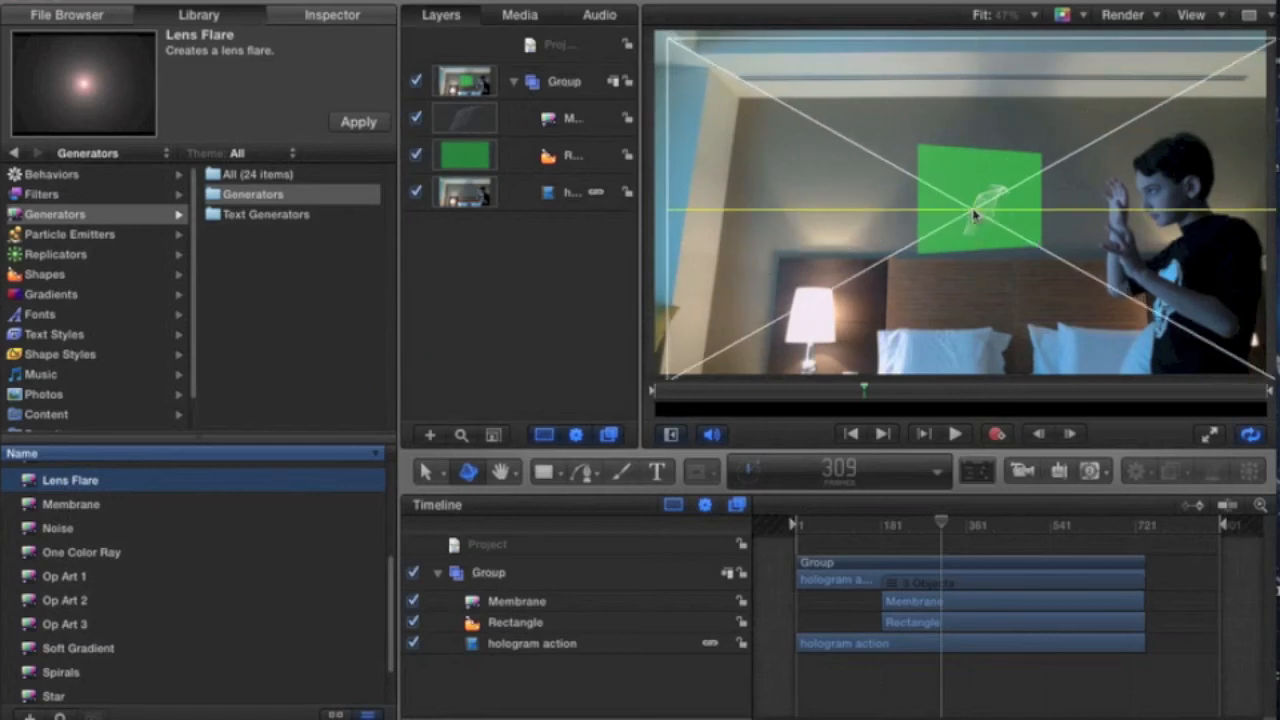
Step: Add Lens Flare at frame 309 and centre its glow on the membrane
{"action": "left_click", "coordinate": [358, 121]}
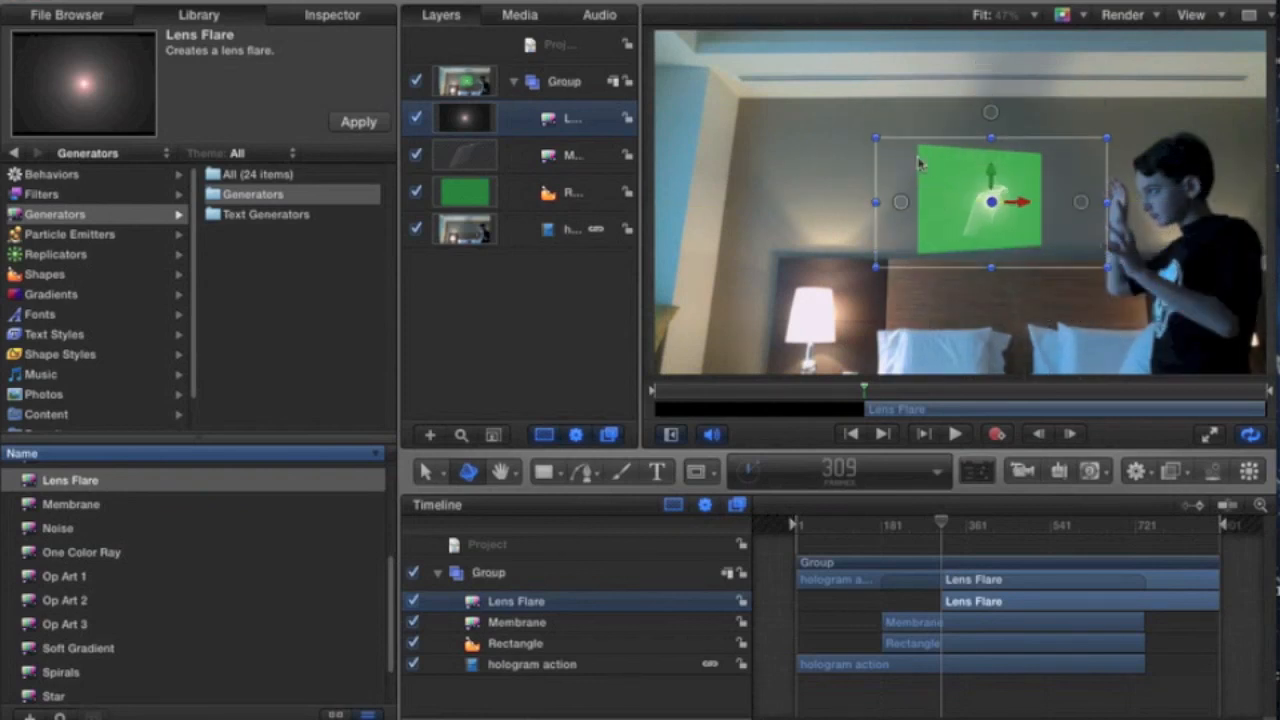
{"action": "left_click_drag", "start_coordinate": [875, 138], "coordinate": [890, 145]}
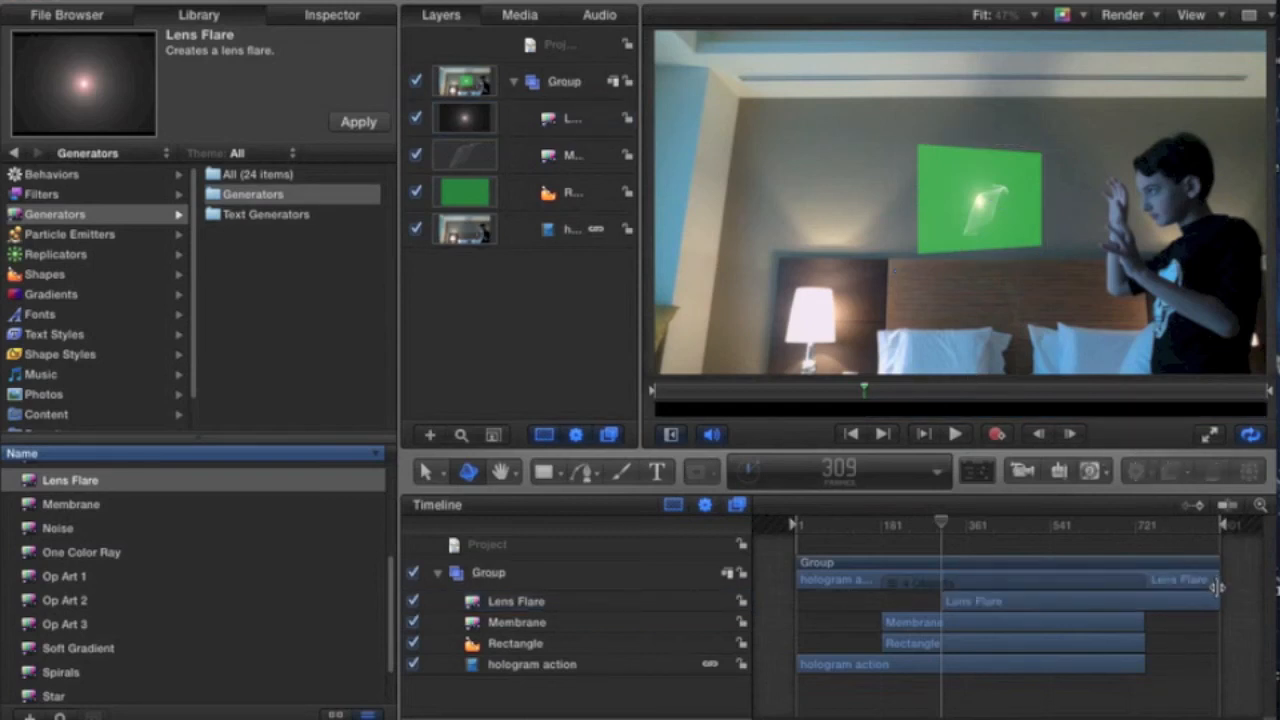
Step: Trim the Lens Flare layer's out point to frame 750, matching the hologram clip, then deselect
{"action": "left_click", "coordinate": [516, 601]}
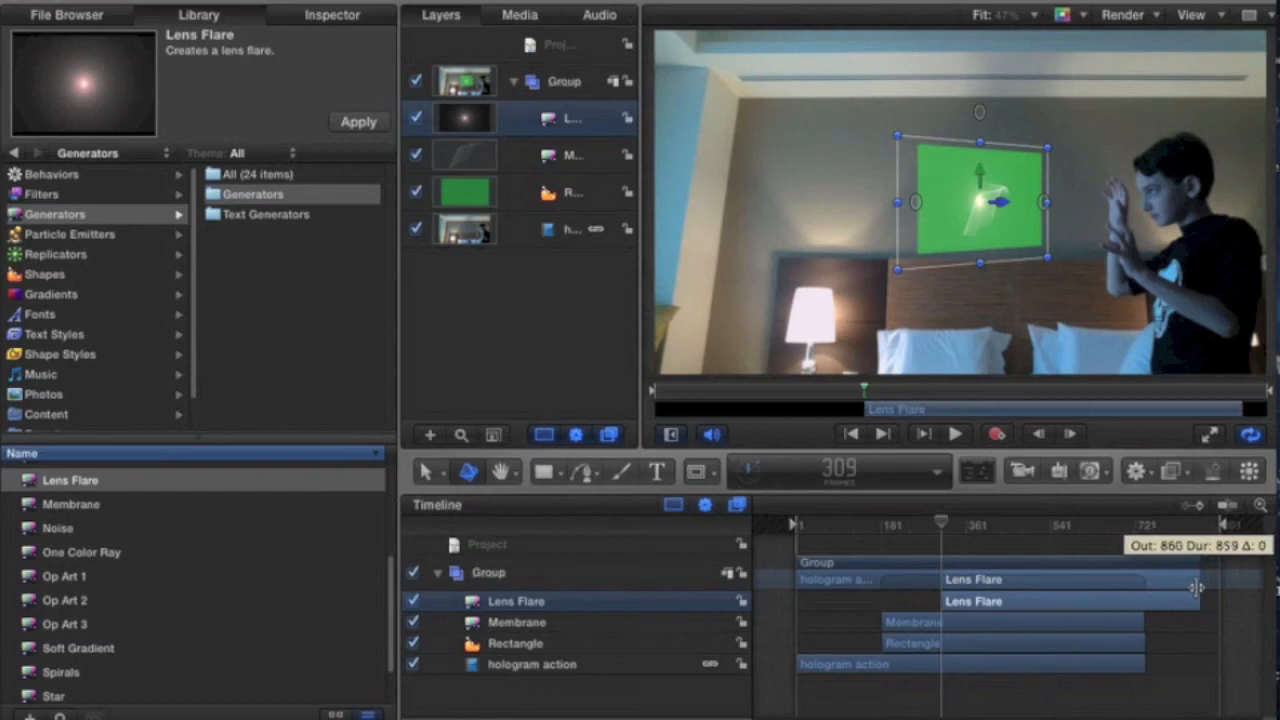
{"action": "left_click_drag", "start_coordinate": [1197, 587], "coordinate": [1147, 583]}
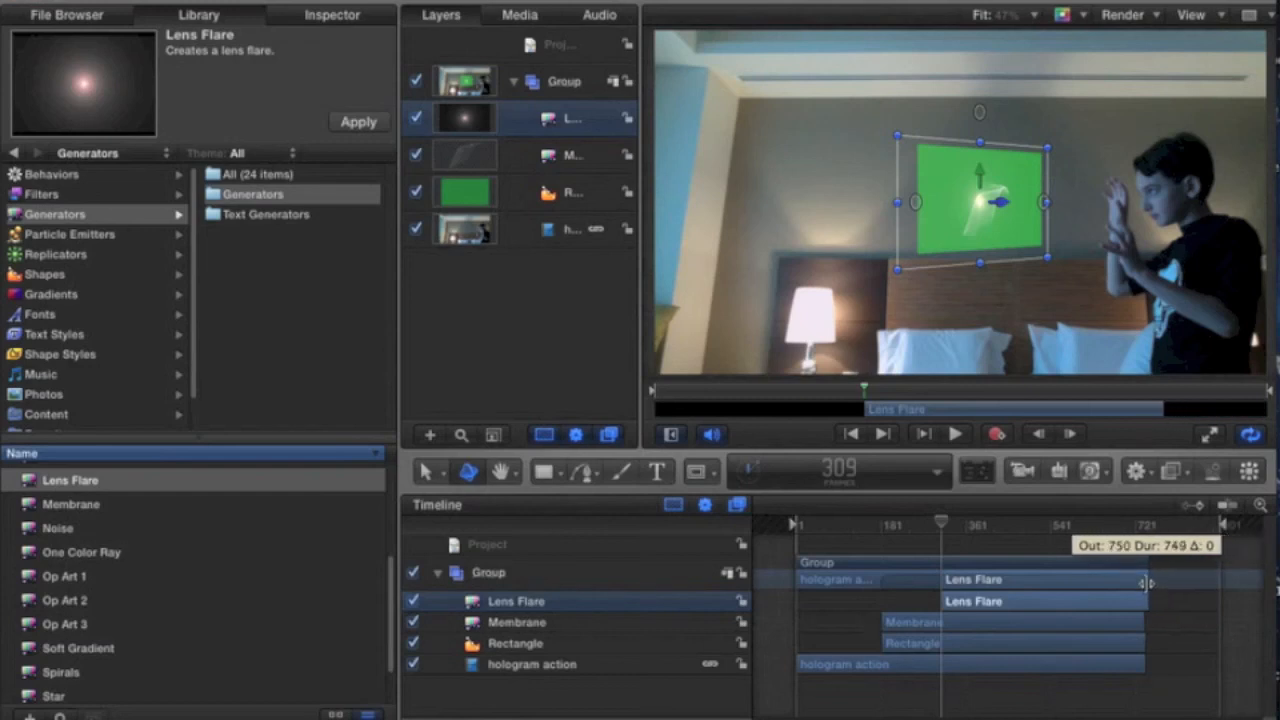
{"action": "mouse_move", "coordinate": [1147, 622]}
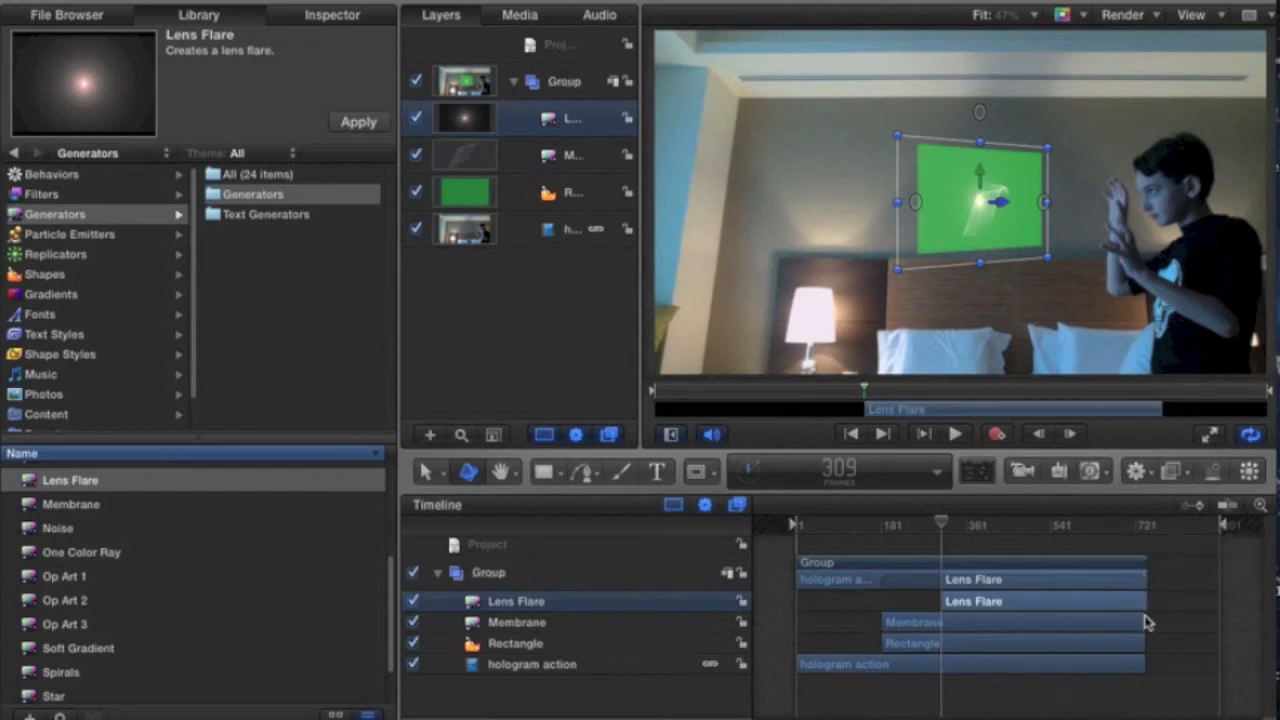
{"action": "left_click", "coordinate": [517, 621]}
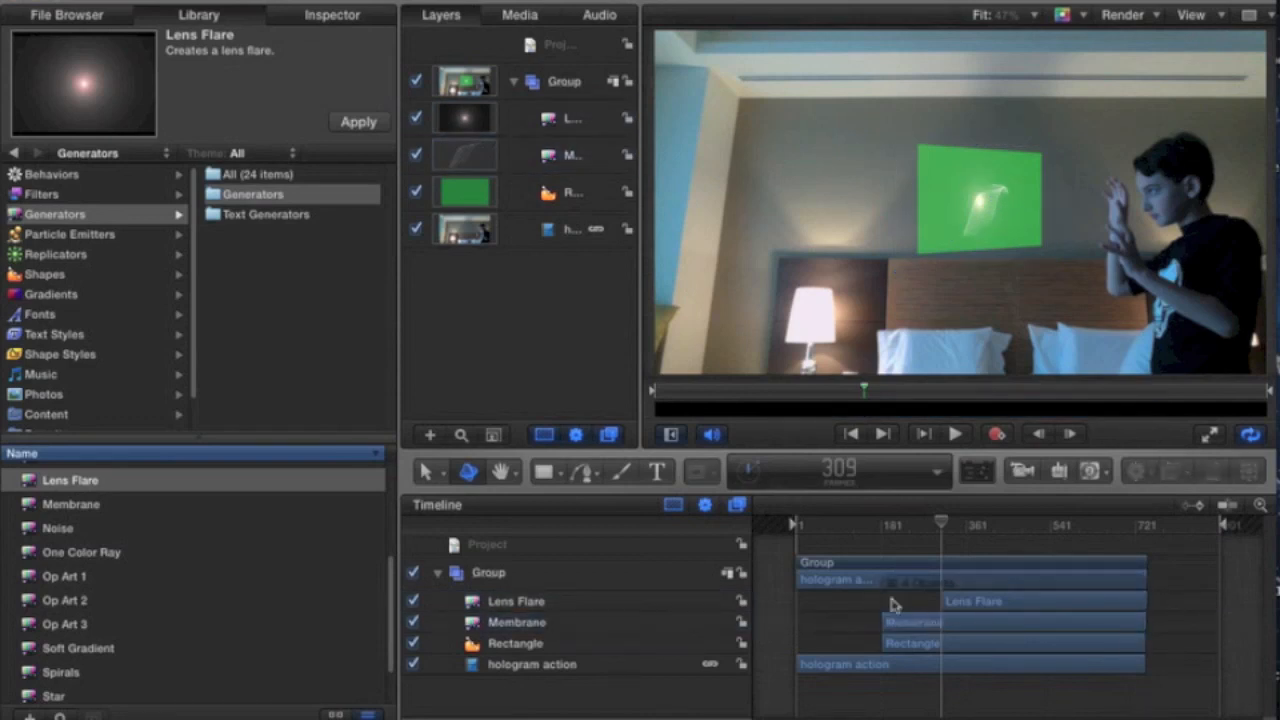
{"action": "mouse_move", "coordinate": [1072, 558]}
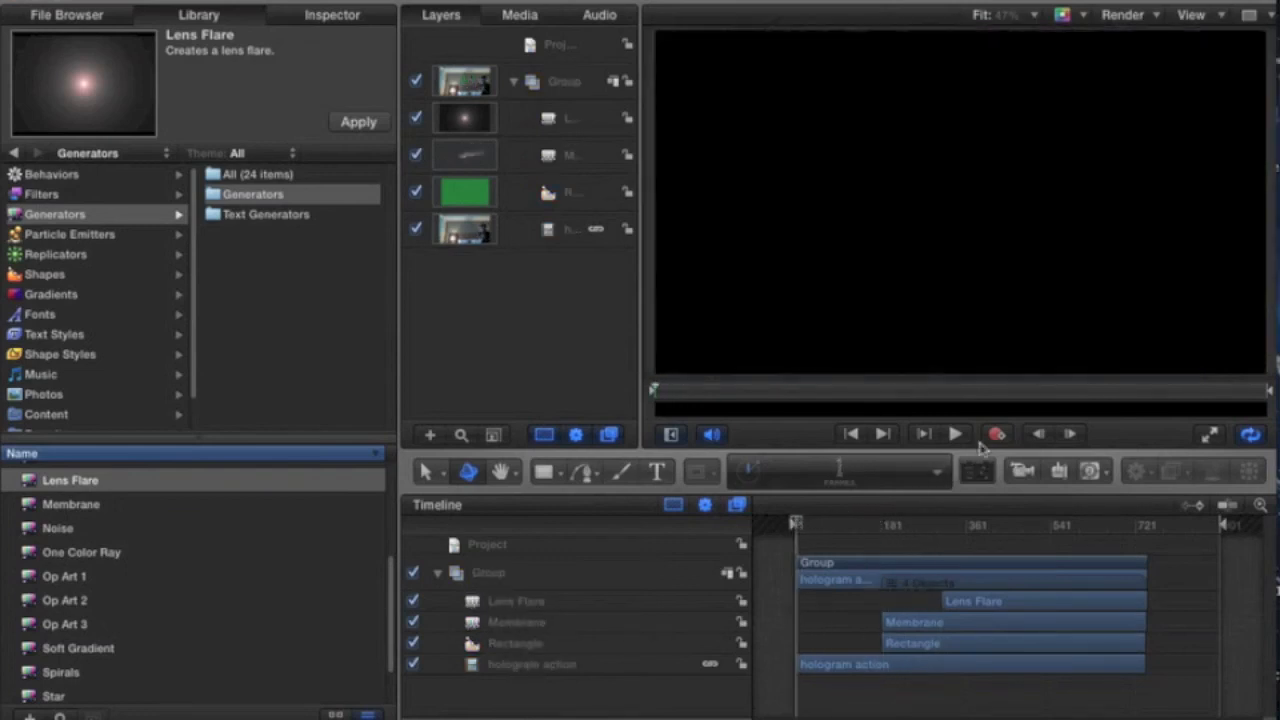
{"action": "left_click", "coordinate": [954, 433]}
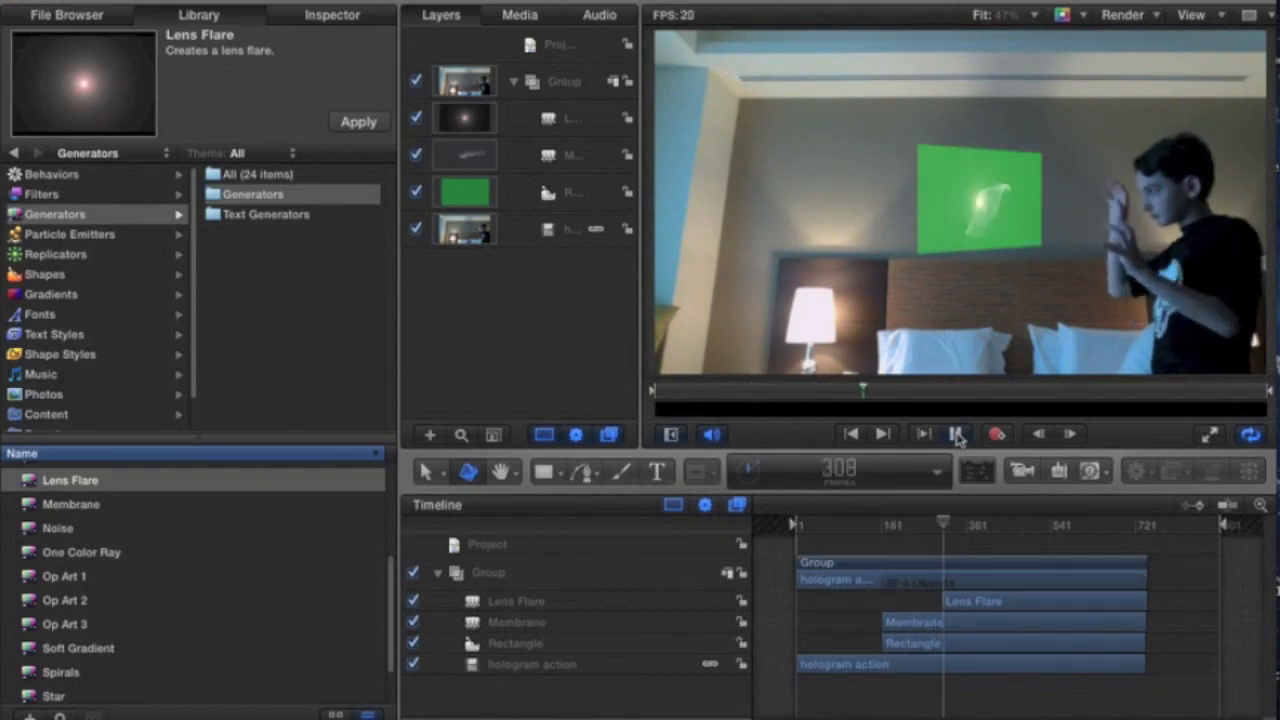
{"action": "left_click", "coordinate": [883, 433]}
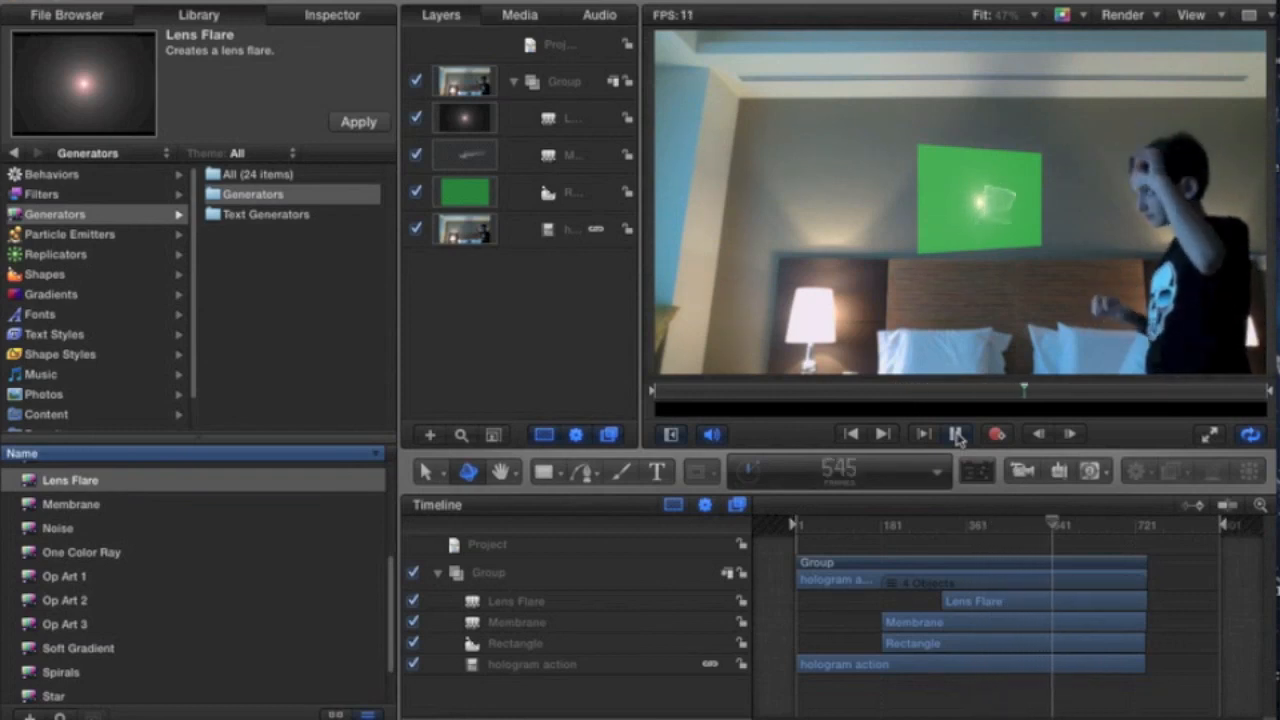
{"action": "left_click", "coordinate": [953, 434]}
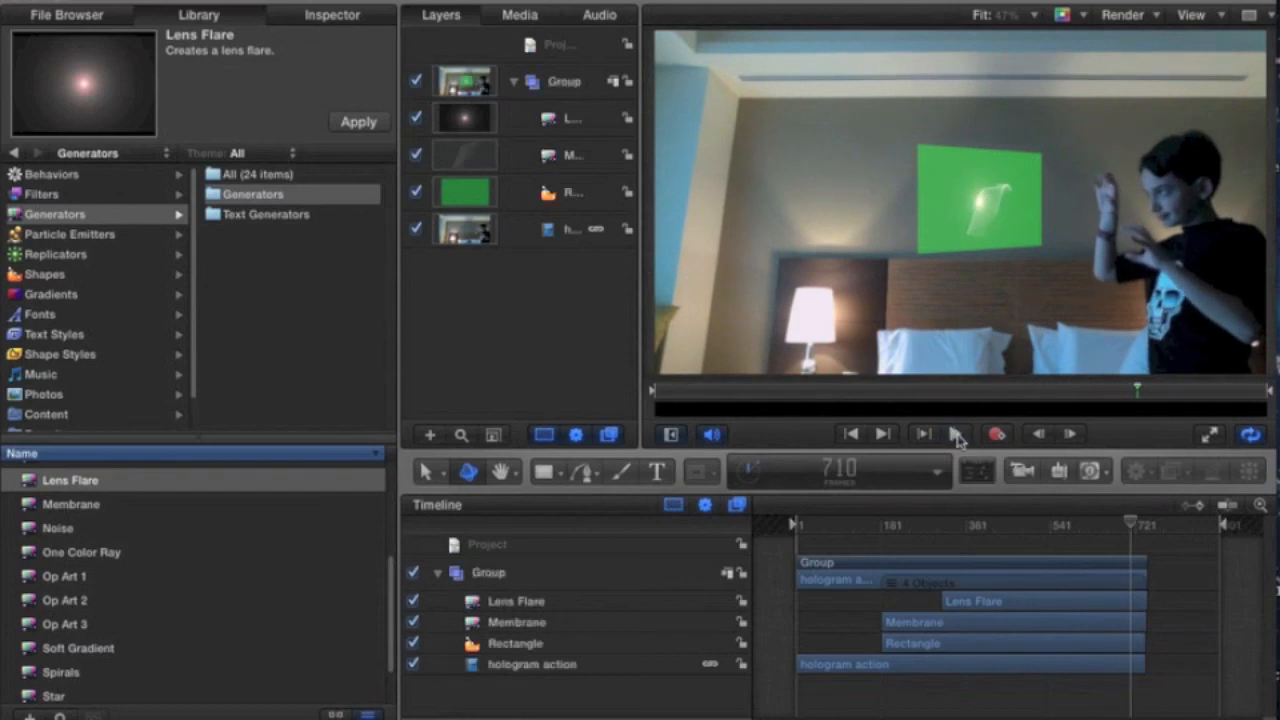
{"action": "mouse_move", "coordinate": [955, 433]}
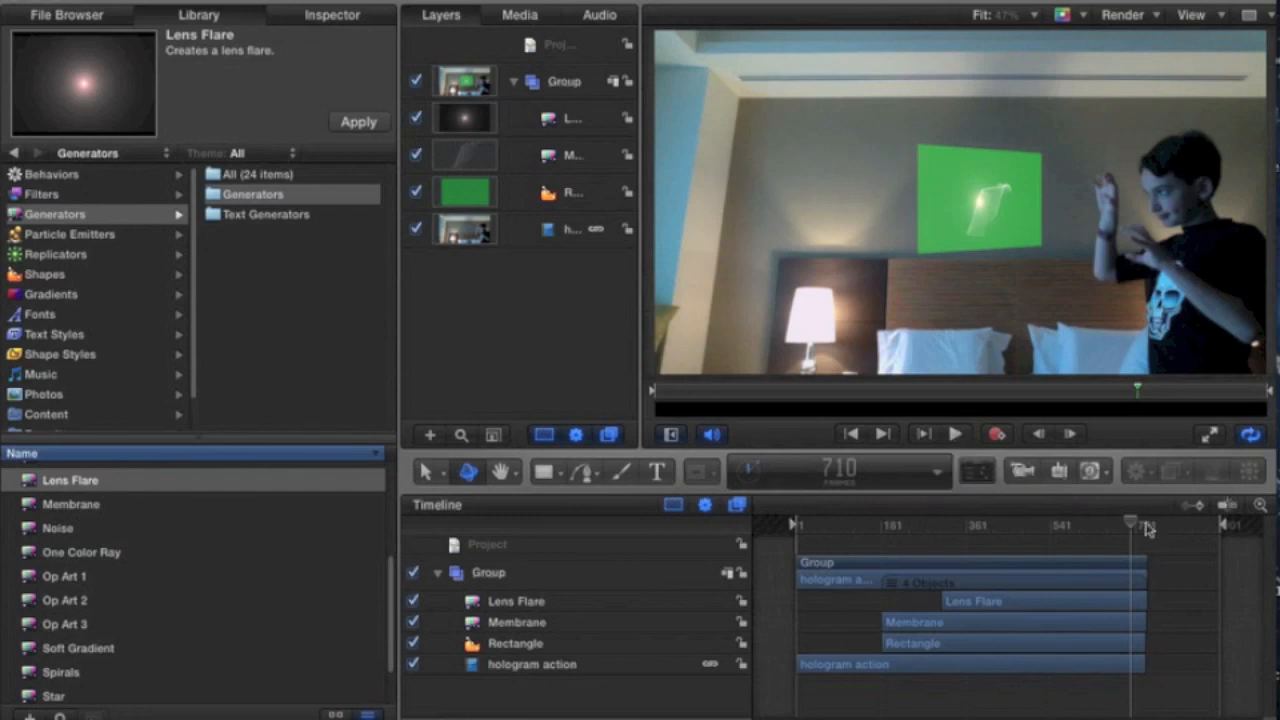
{"action": "left_click_drag", "start_coordinate": [1147, 523], "coordinate": [813, 523]}
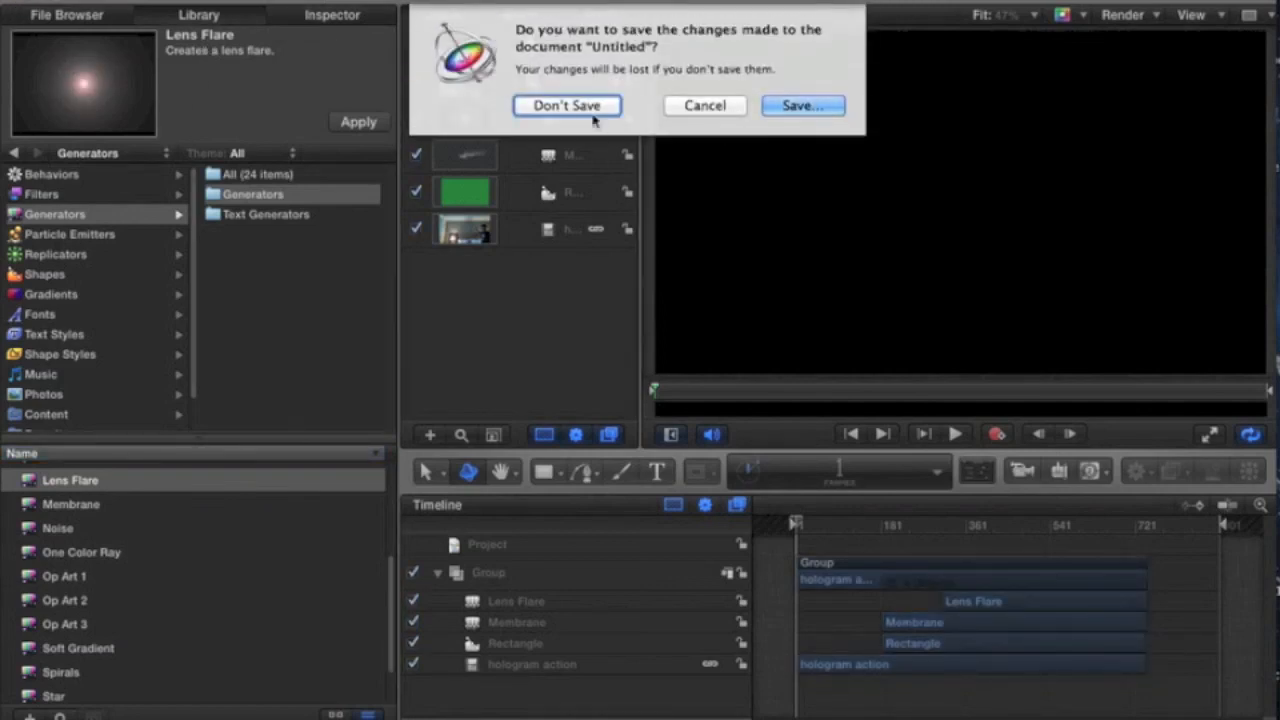
Step: Quit Motion, discarding the untitled project's unsaved changes
{"action": "left_click", "coordinate": [567, 105]}
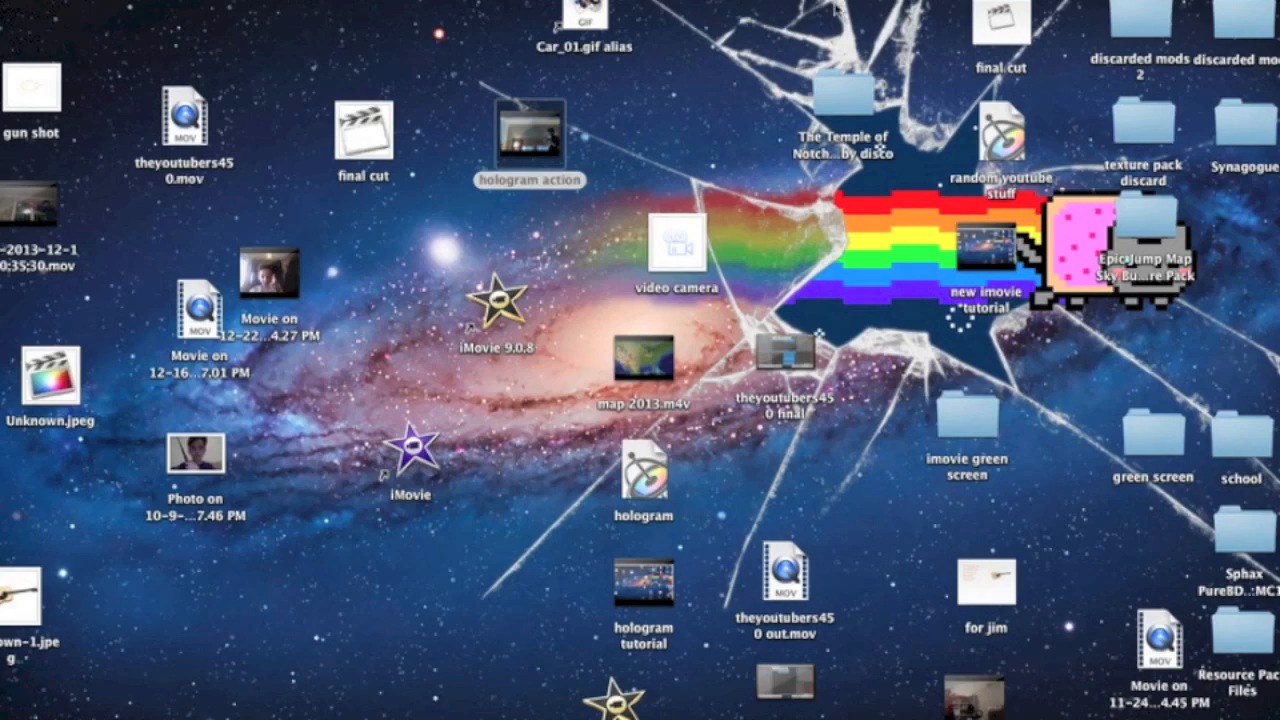